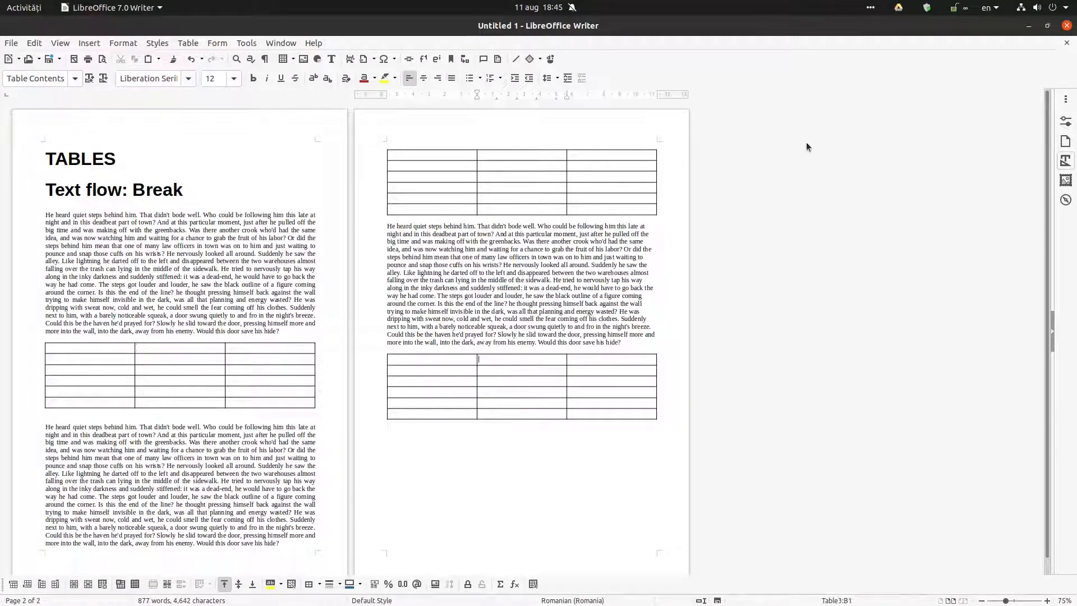
Add a paragraph after the lower table on page 2 and delete the text spilling onto page 3
click(580, 434)
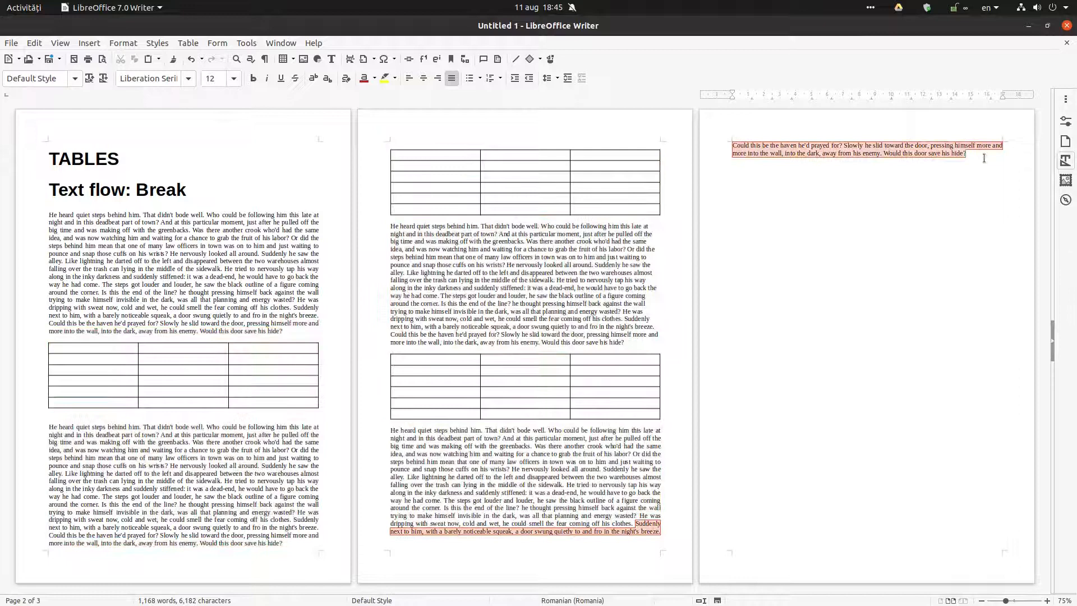
key(Delete)
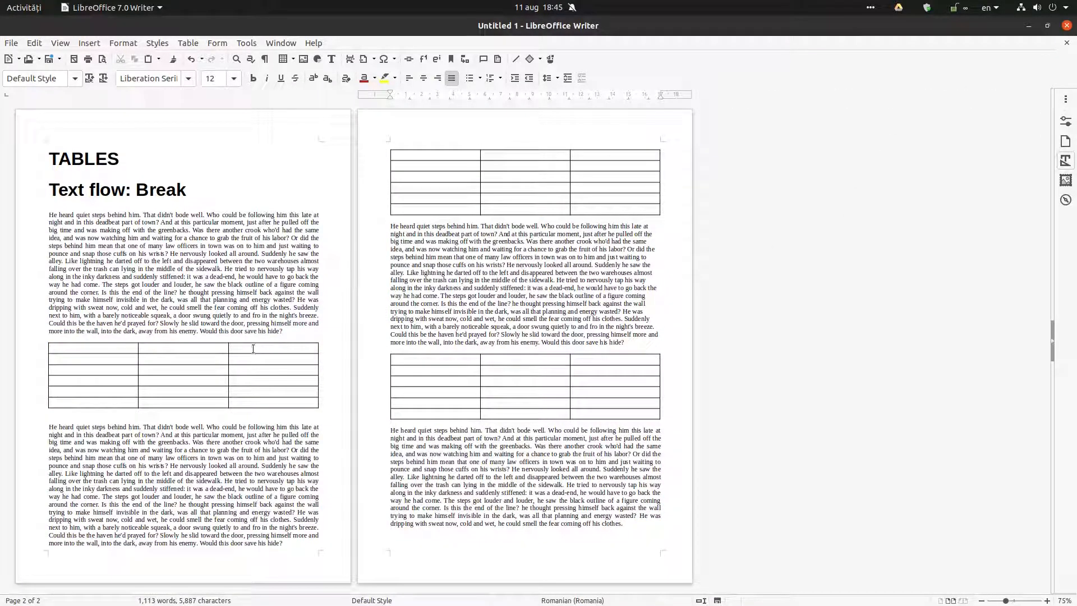
click(268, 347)
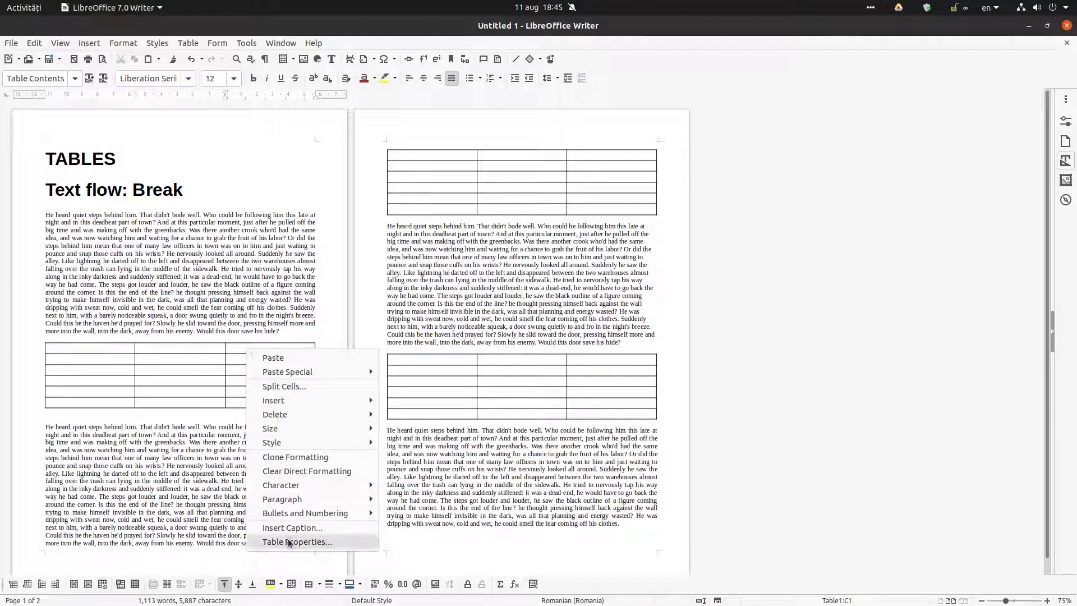
Give the first table a Page break Before in Table Properties > Text Flow, pushing it to a new page
click(297, 541)
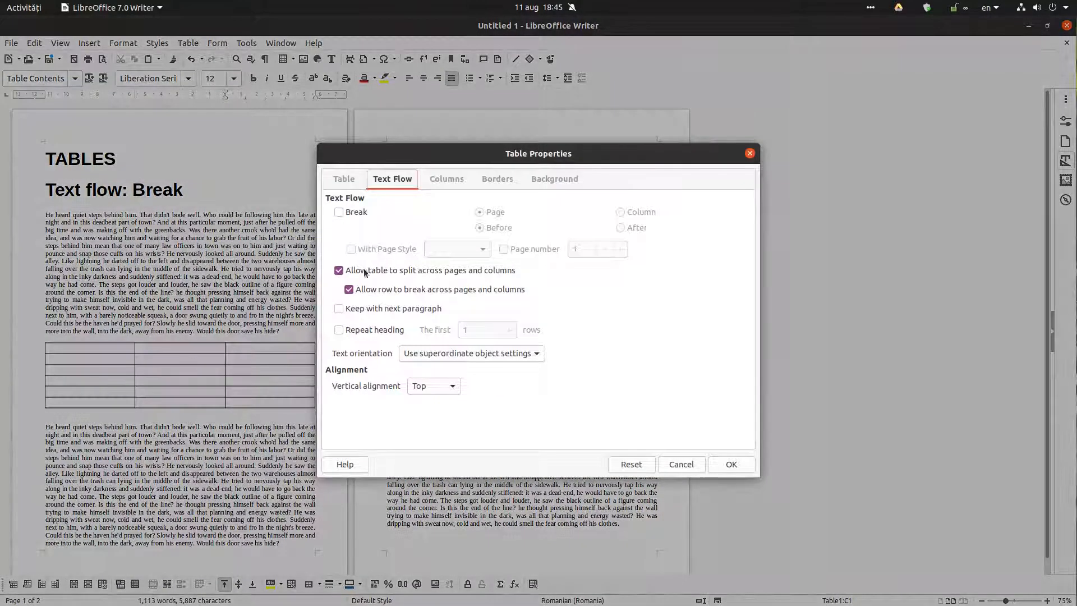
click(343, 178)
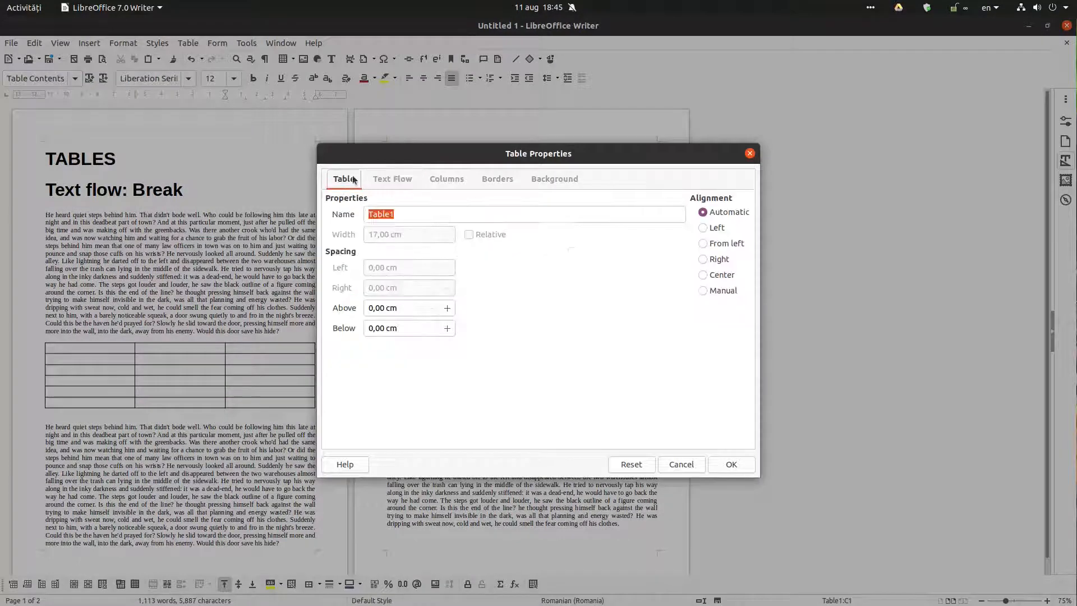
click(392, 178)
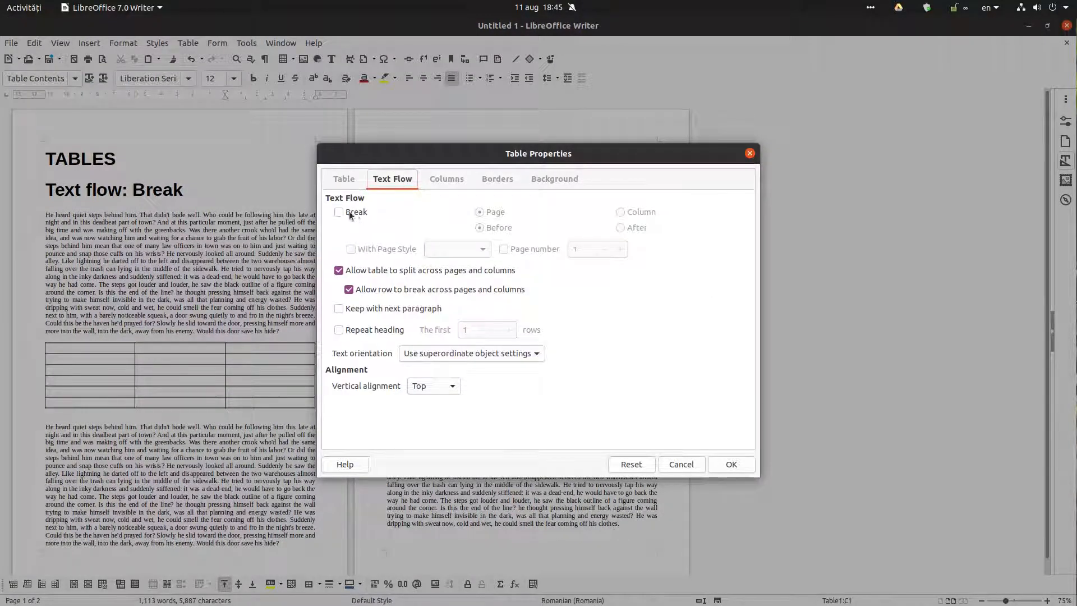
click(337, 212)
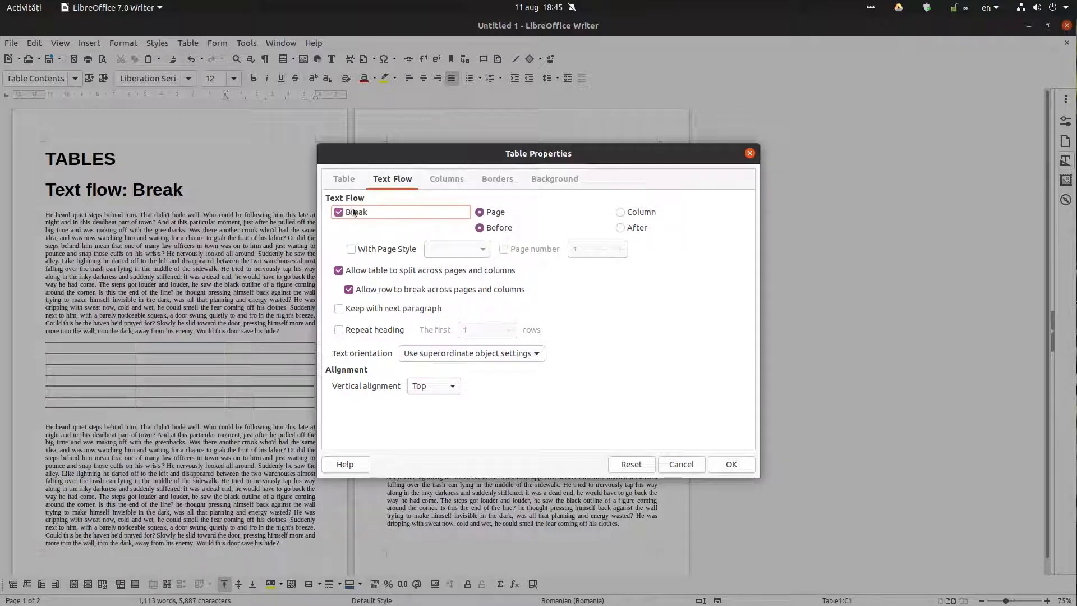
click(620, 212)
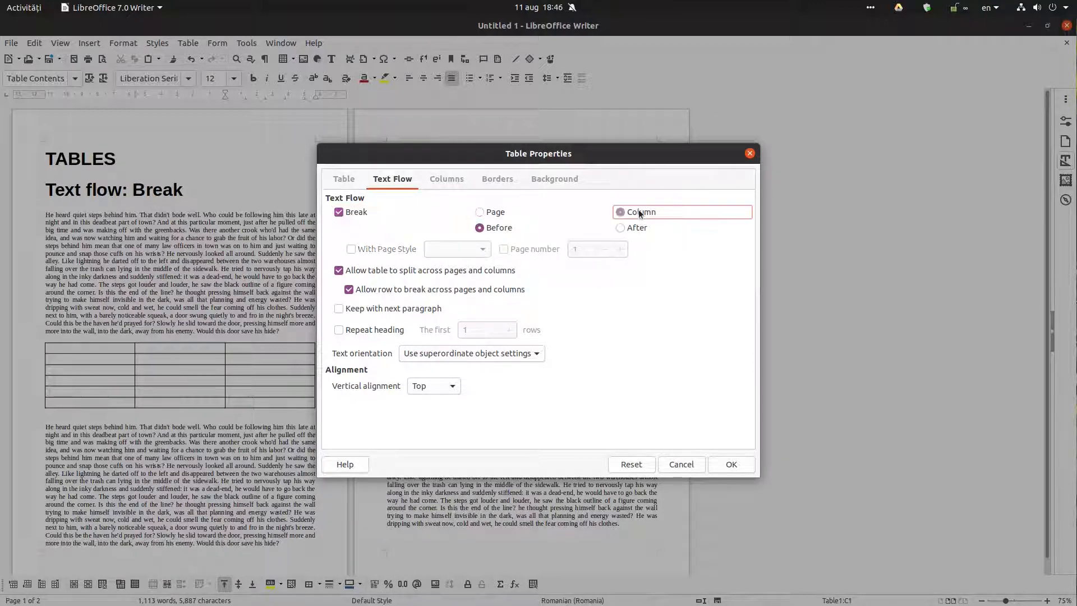
click(479, 212)
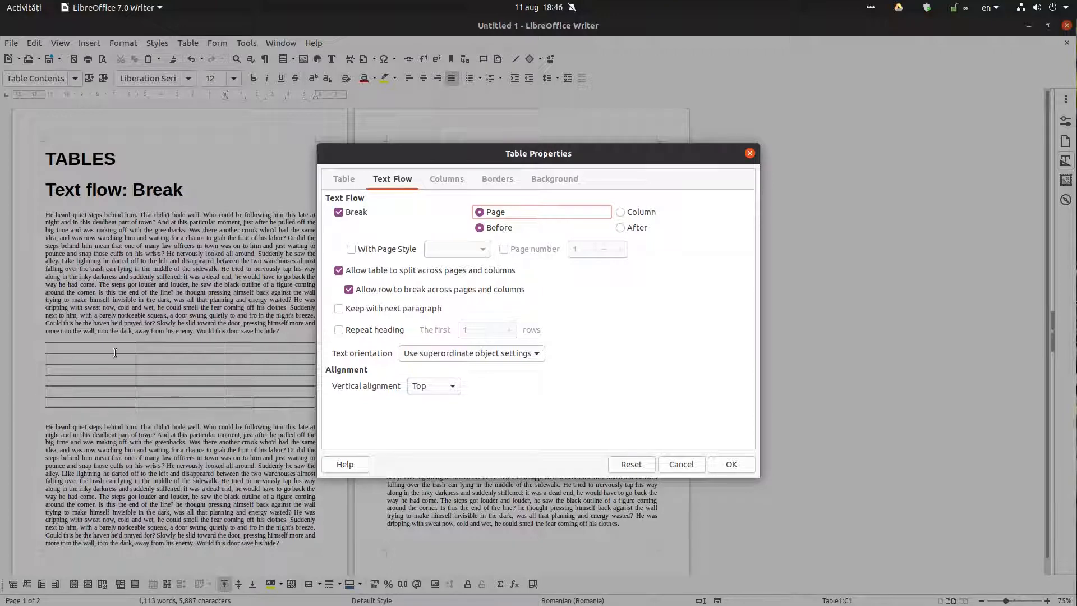
click(730, 463)
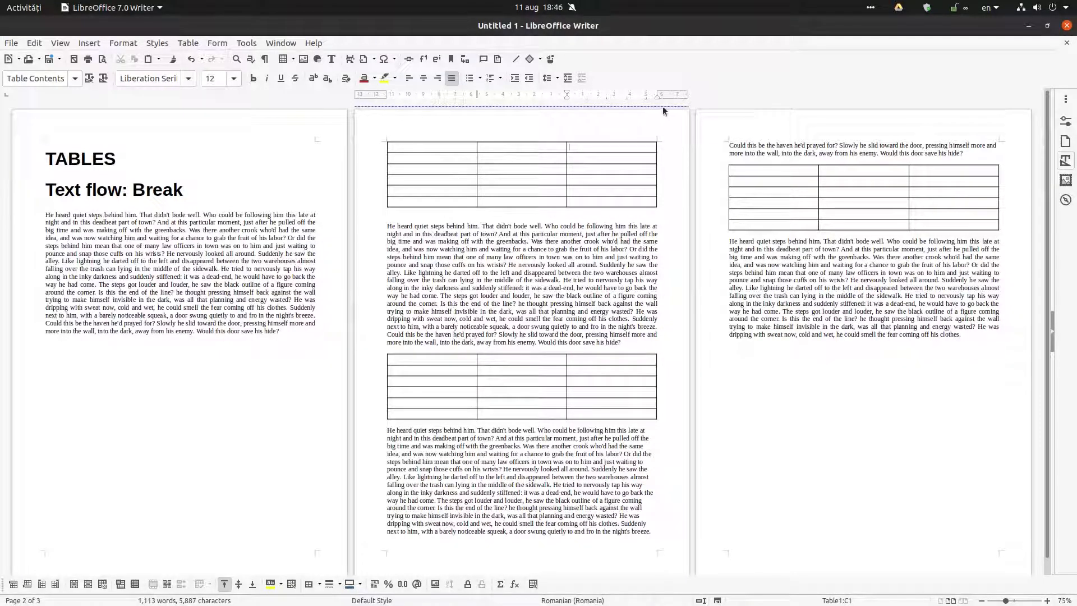
mouse_move(570, 109)
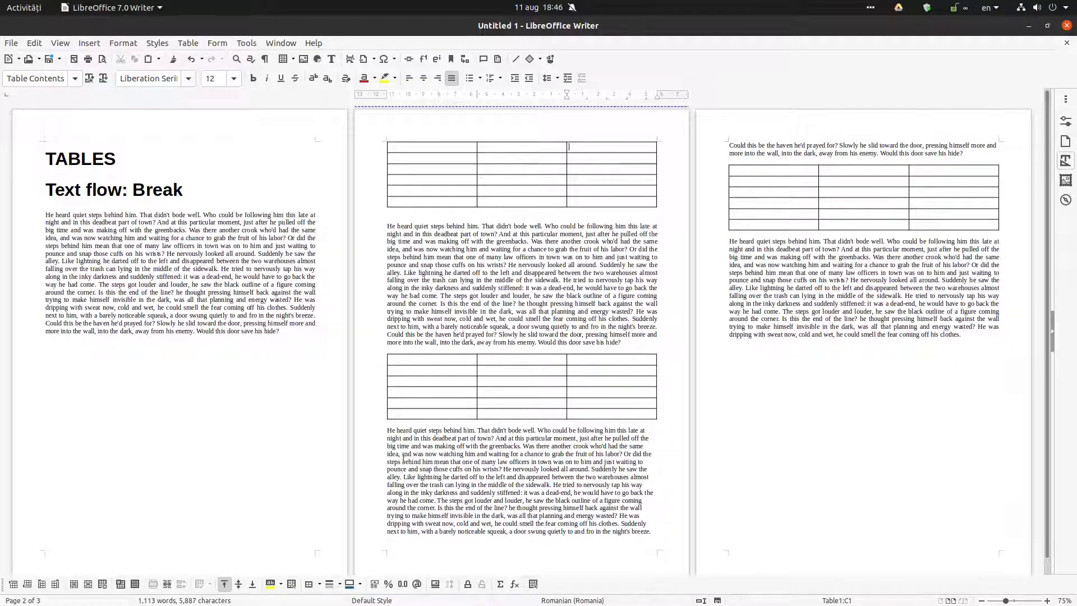
Give the second and third tables a Page break Before as well, so the document runs to four pages
right_click(476, 384)
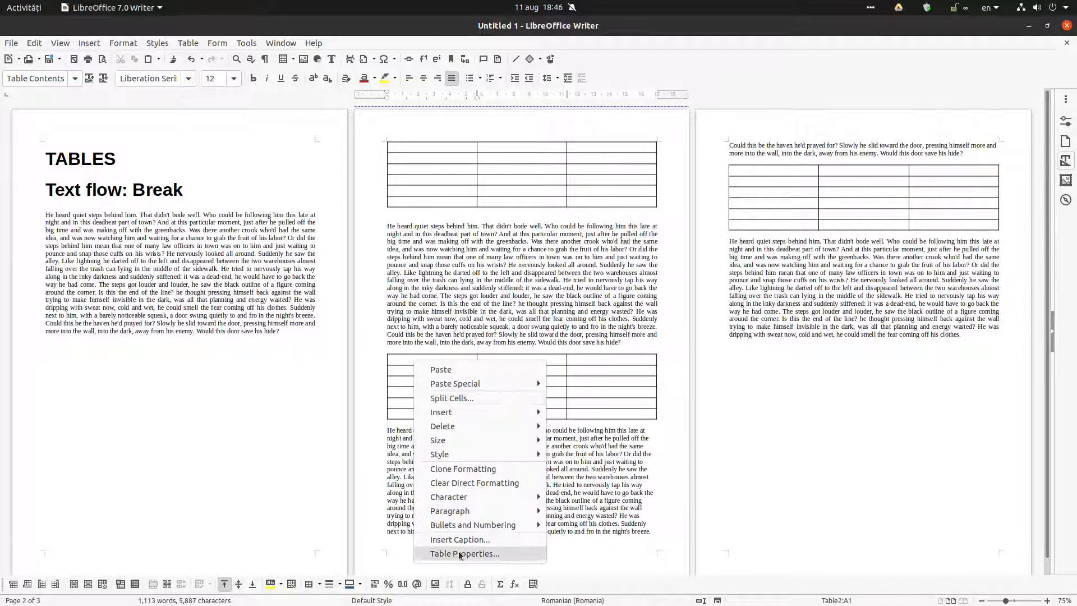
click(465, 553)
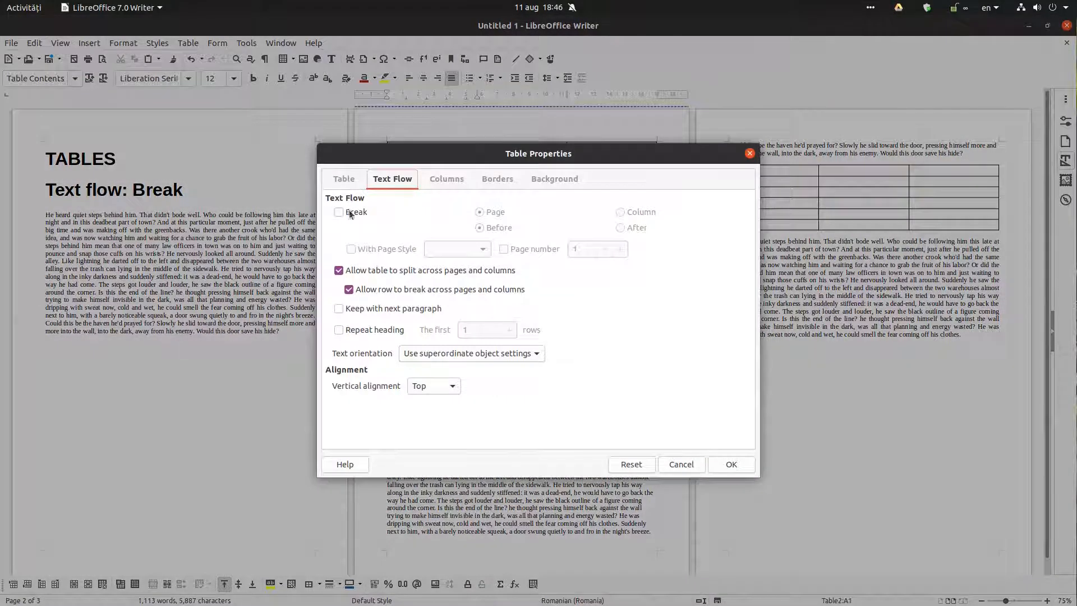
click(338, 212)
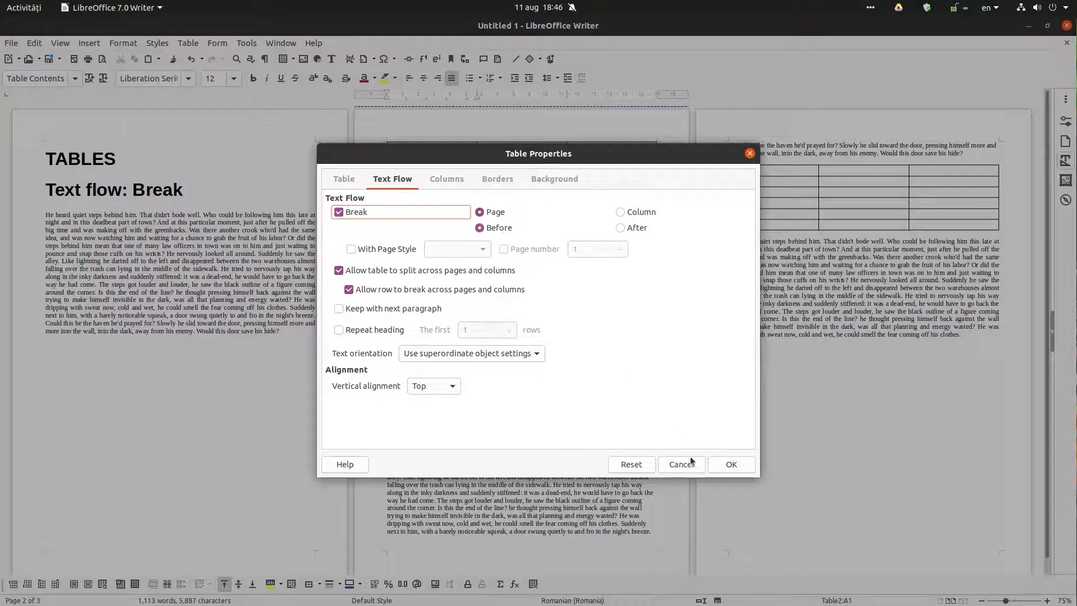
click(730, 464)
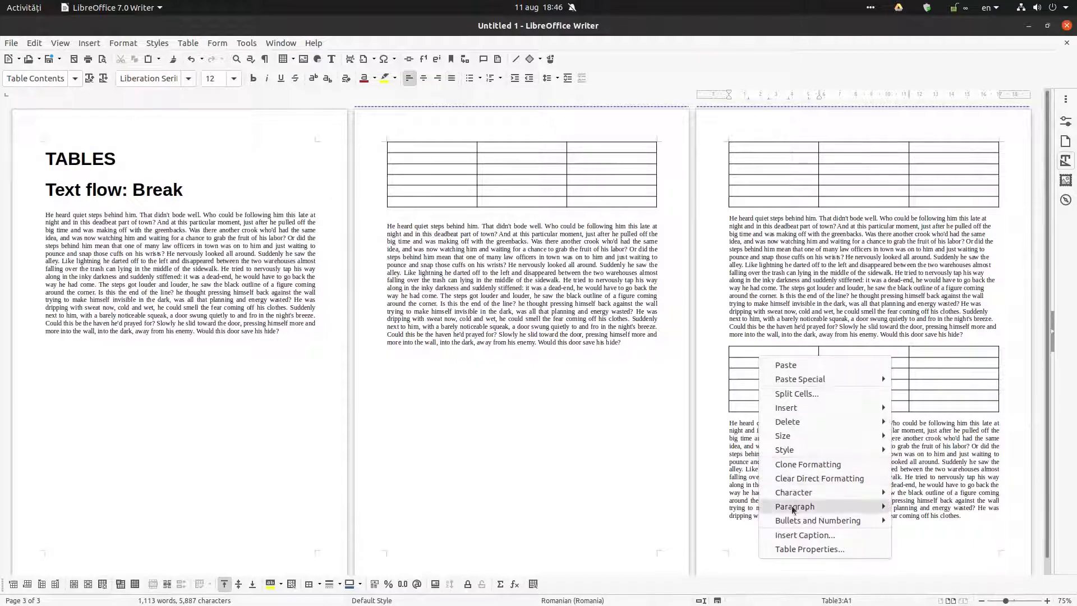
click(808, 548)
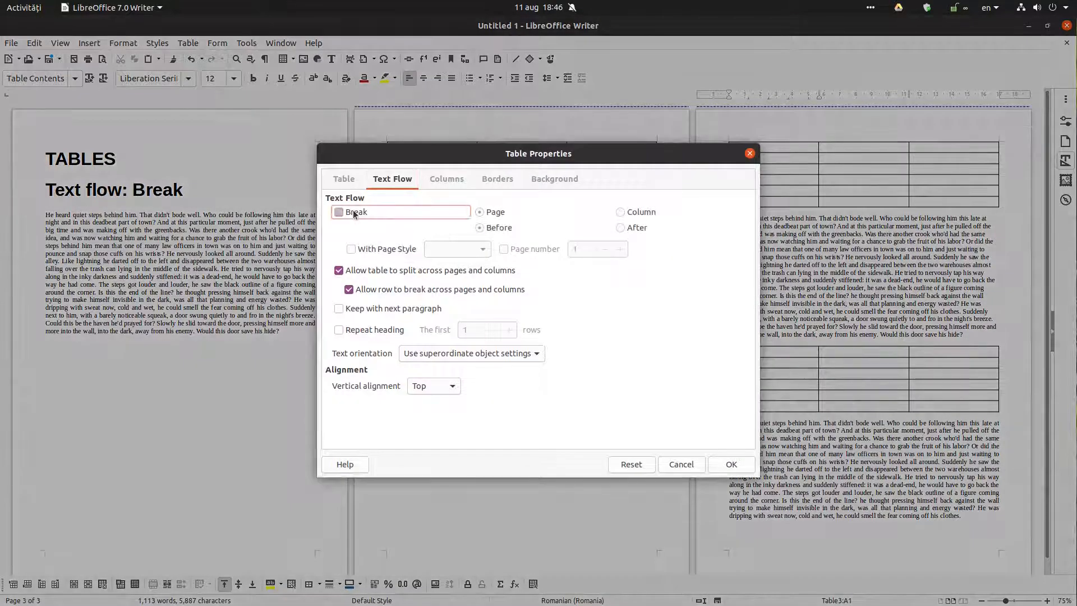
click(730, 463)
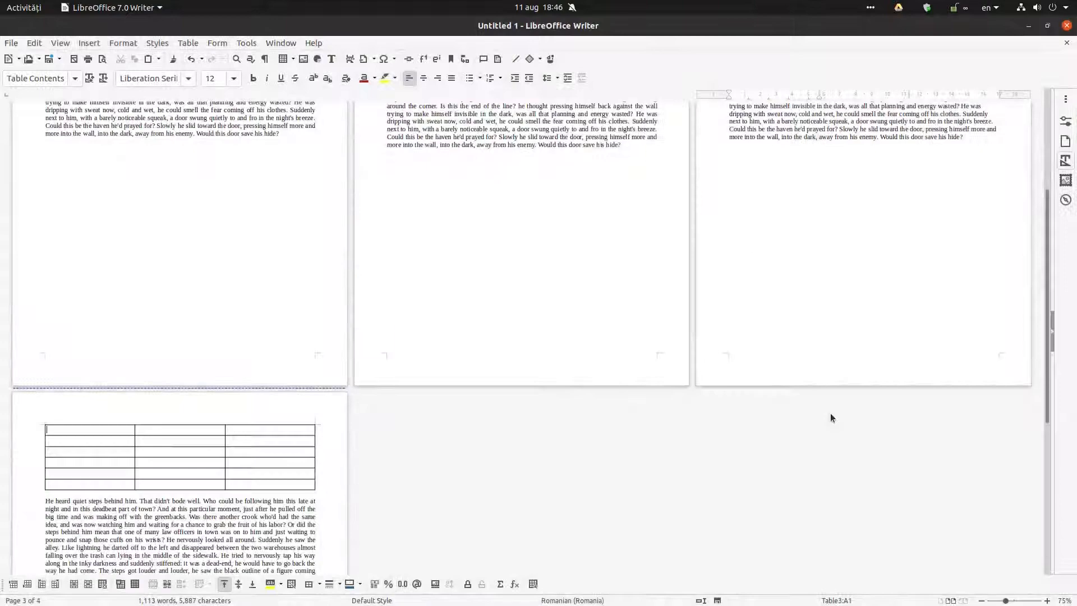
scroll(down, 3)
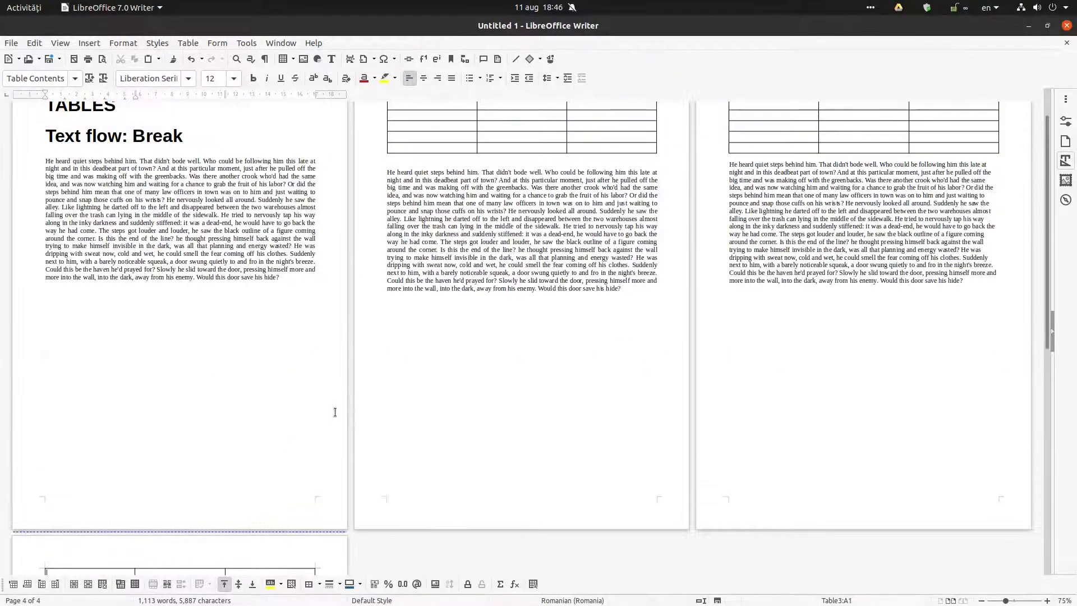
scroll(down, 3)
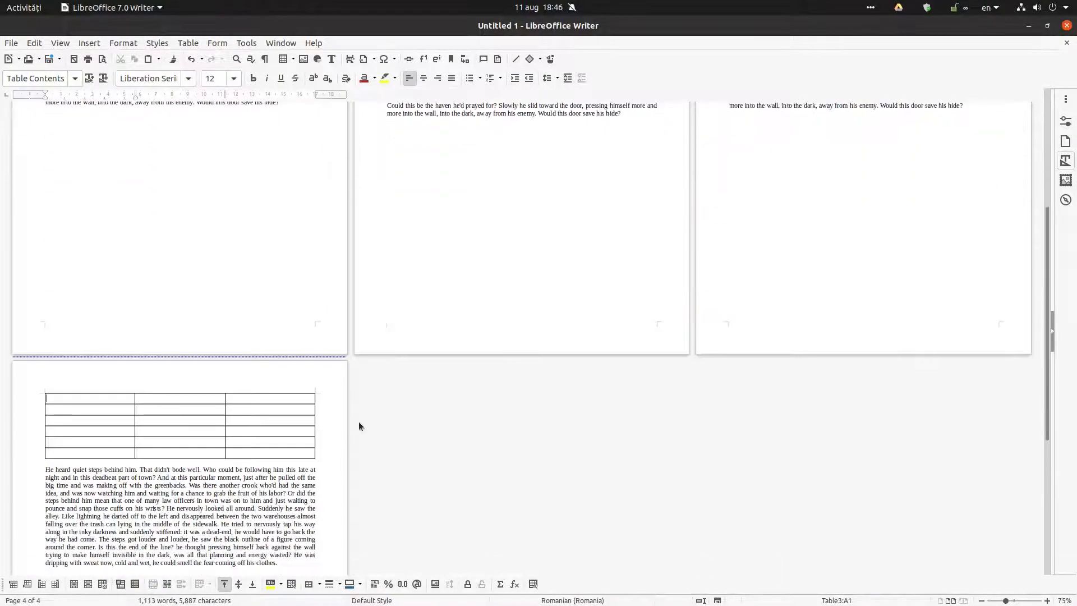
scroll(up, 3)
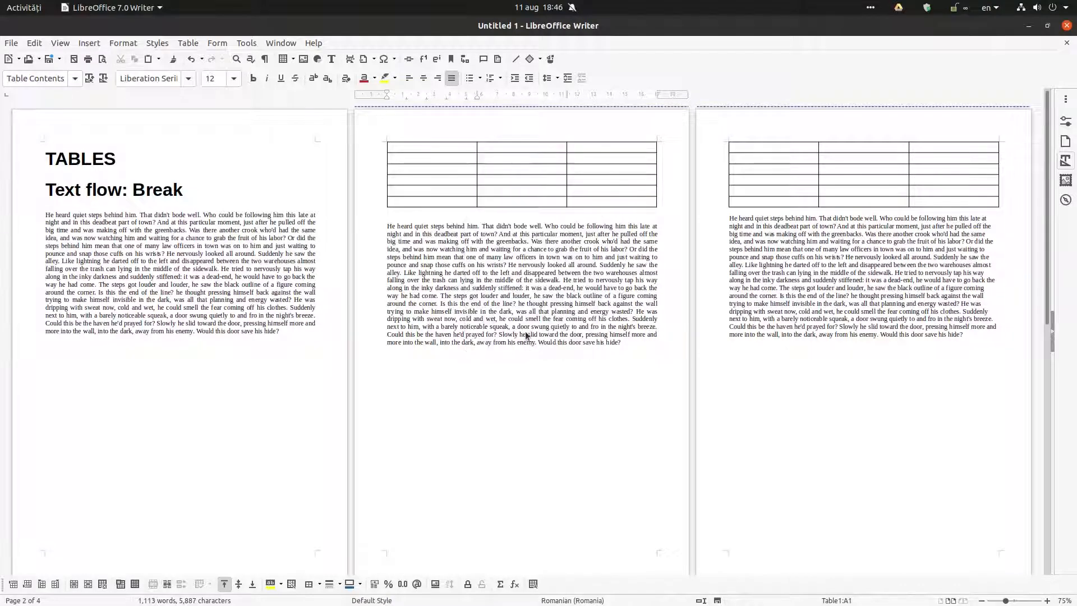
Switch the first table's page break to After, bringing it back onto page 1
click(188, 43)
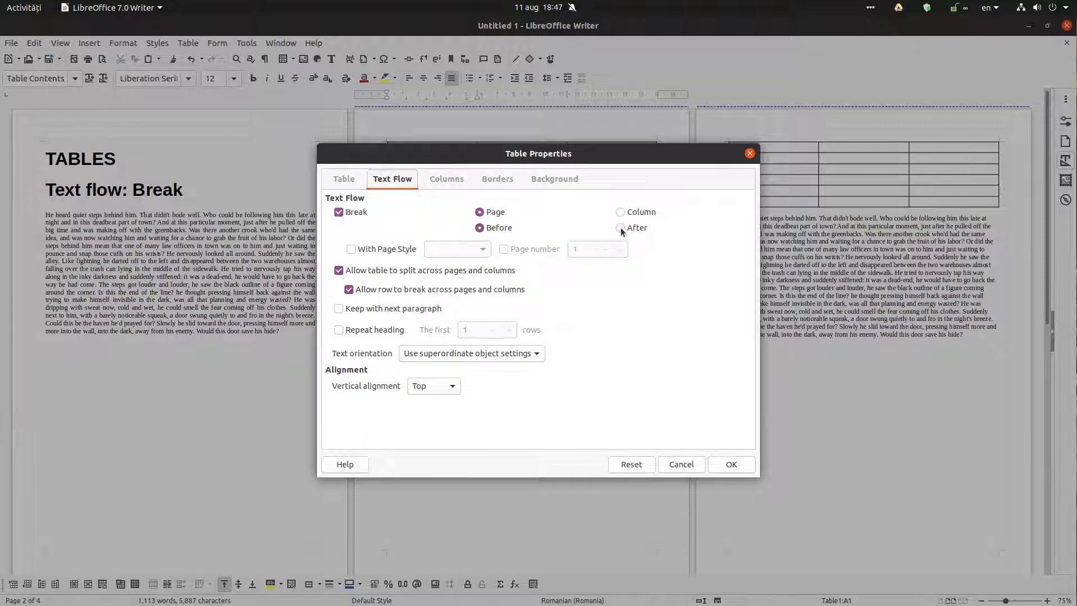
click(619, 228)
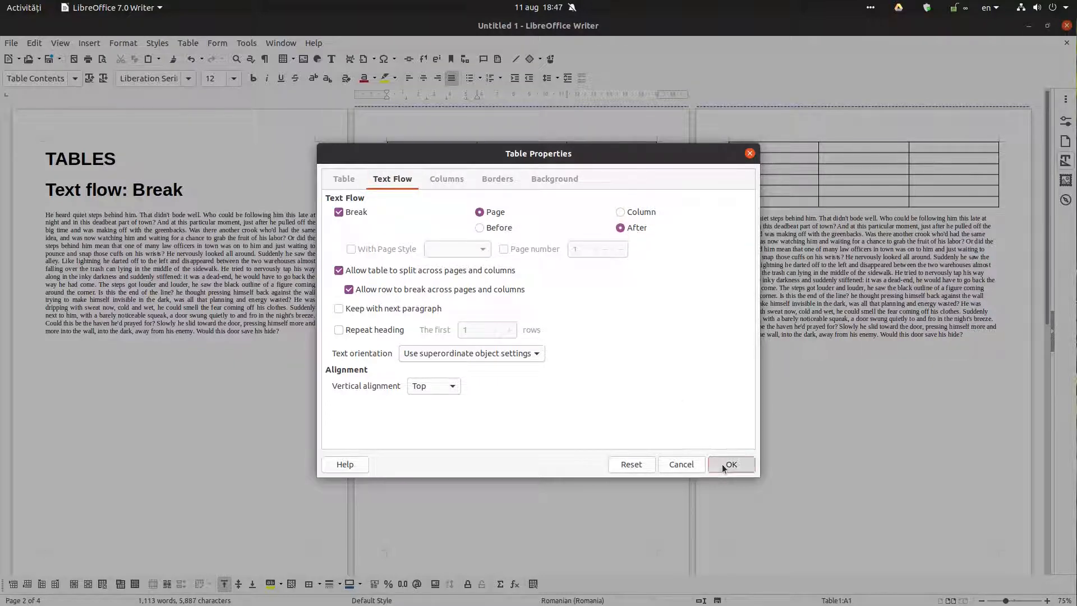
click(730, 463)
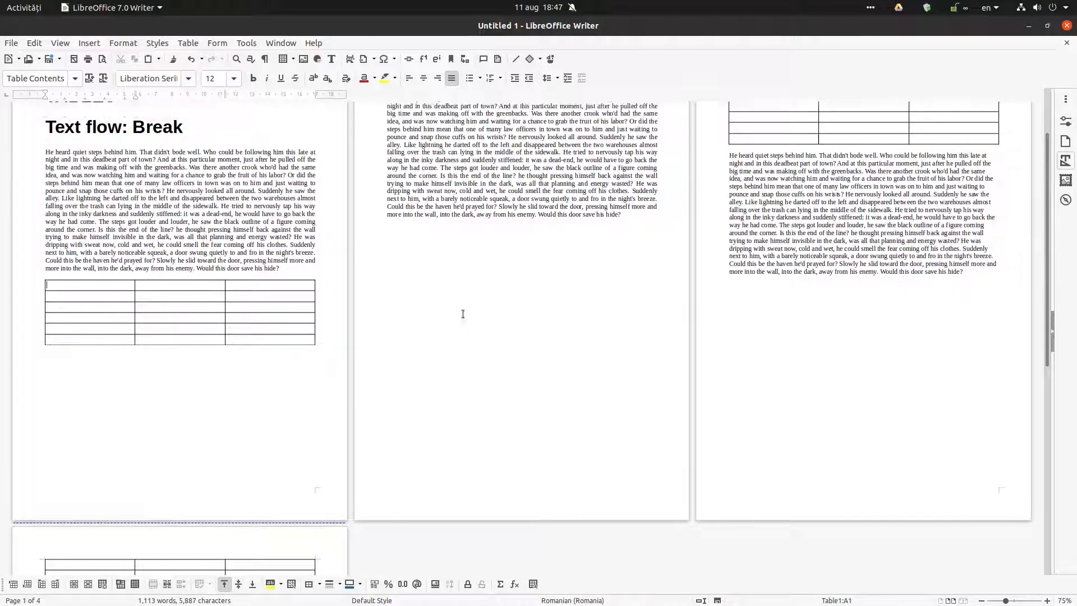
scroll(up, 3)
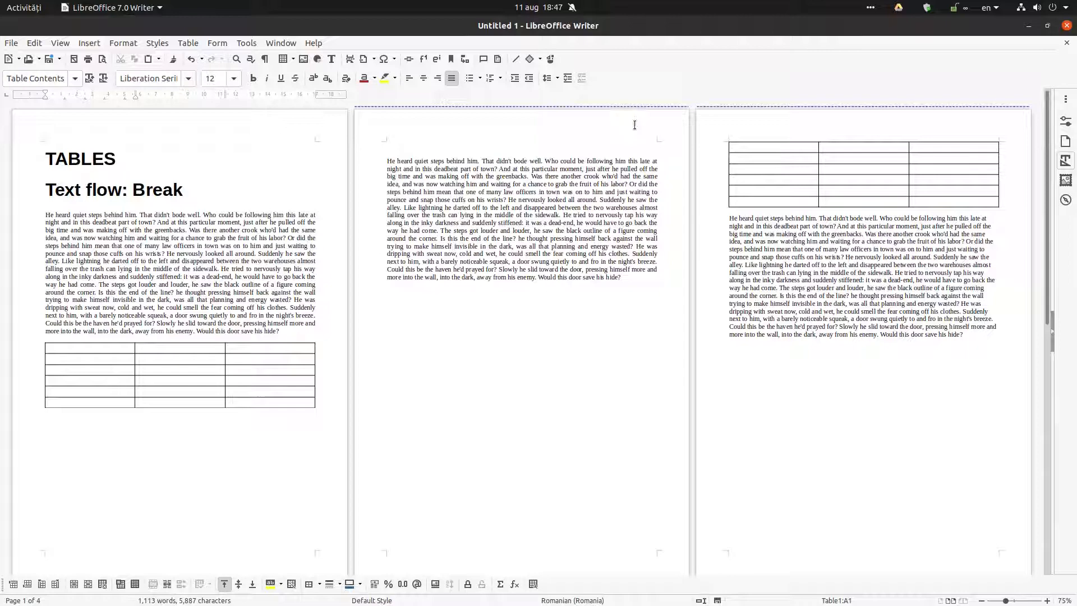
Confirm Page break After for the lowest table and the first table, so each table ends its page
right_click(775, 166)
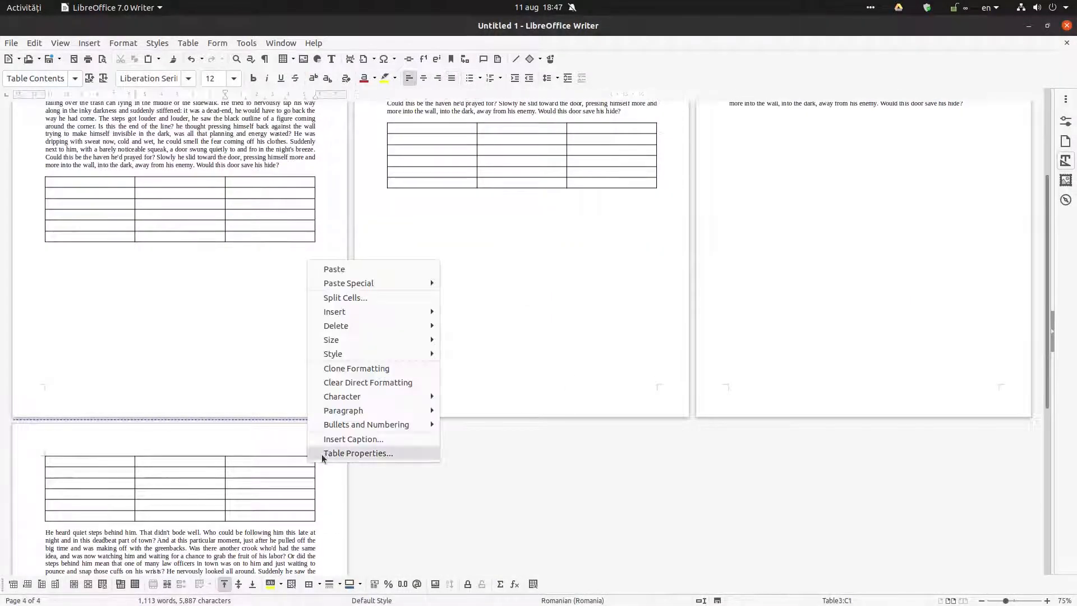
click(357, 452)
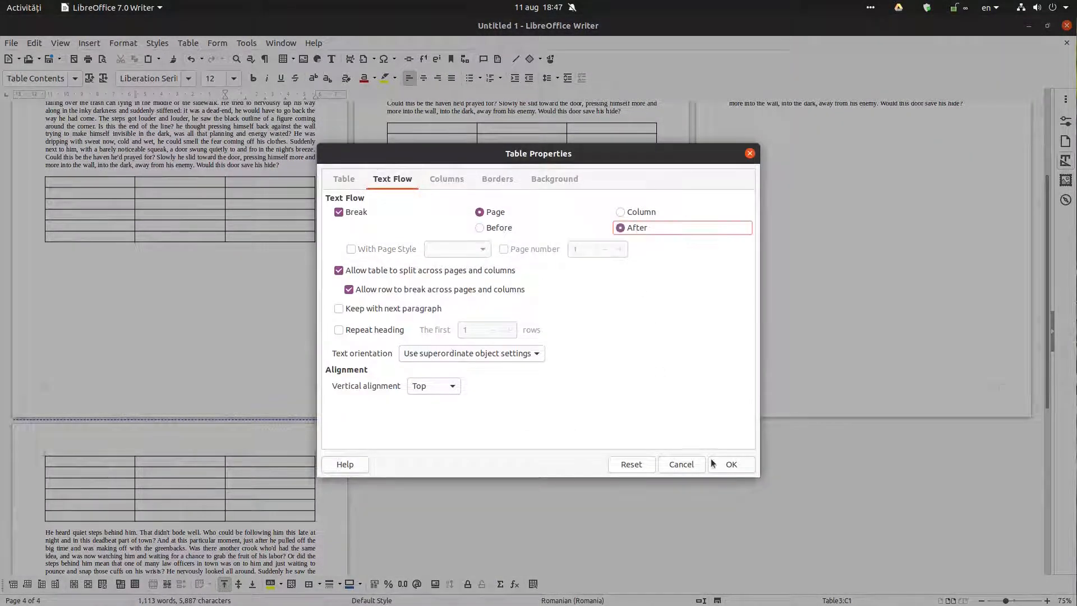
click(730, 463)
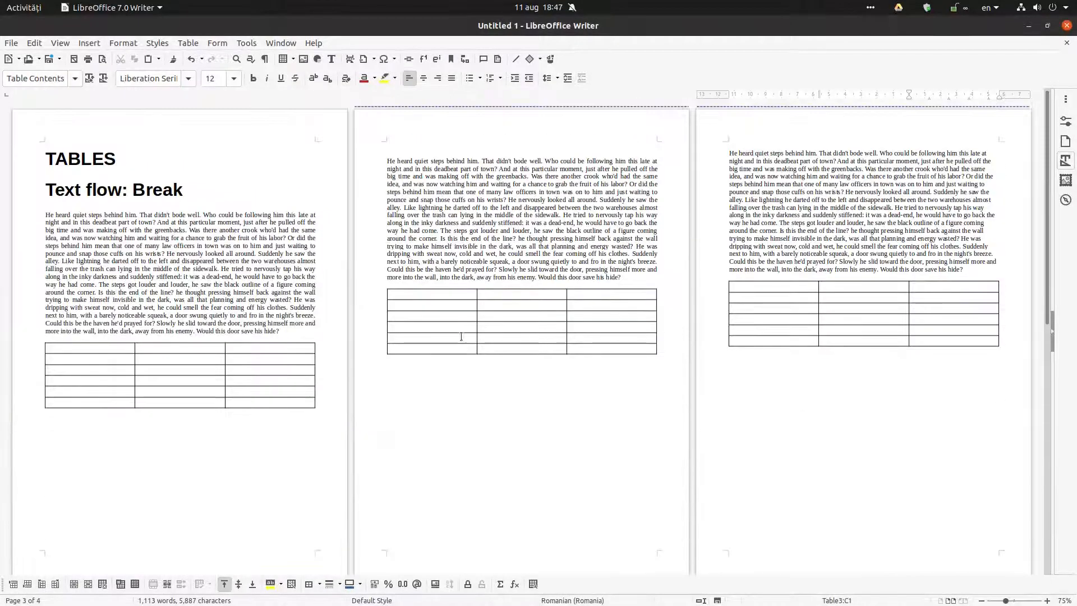
scroll(down, 3)
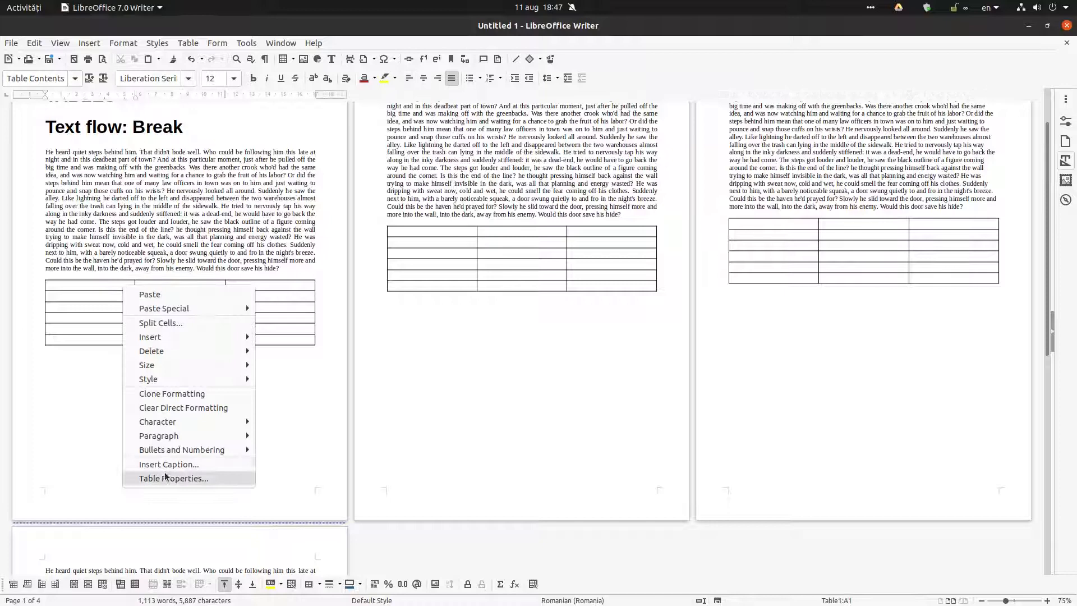
click(172, 478)
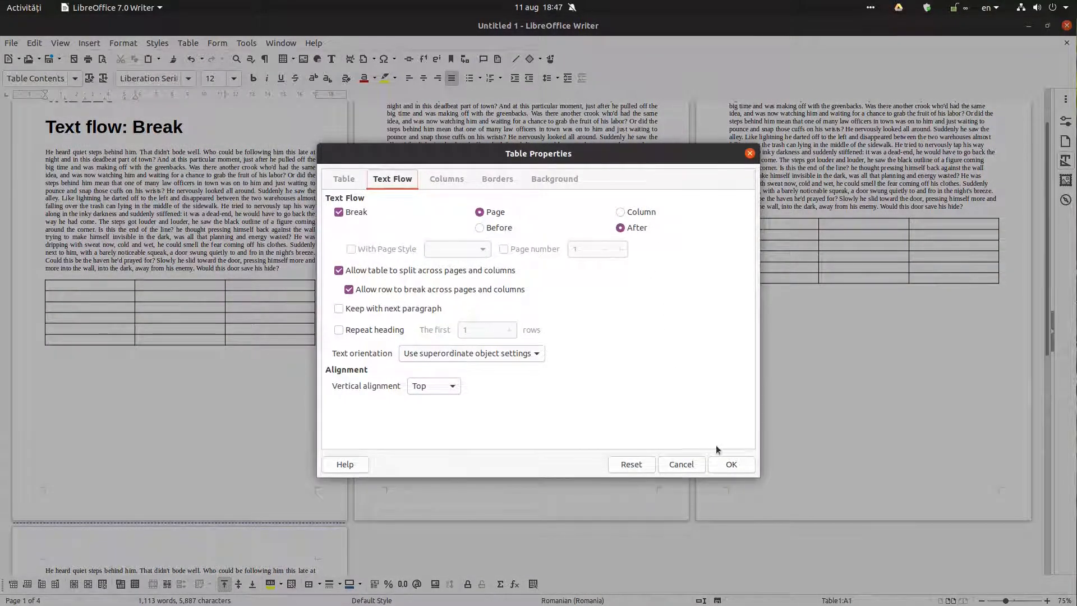
click(730, 463)
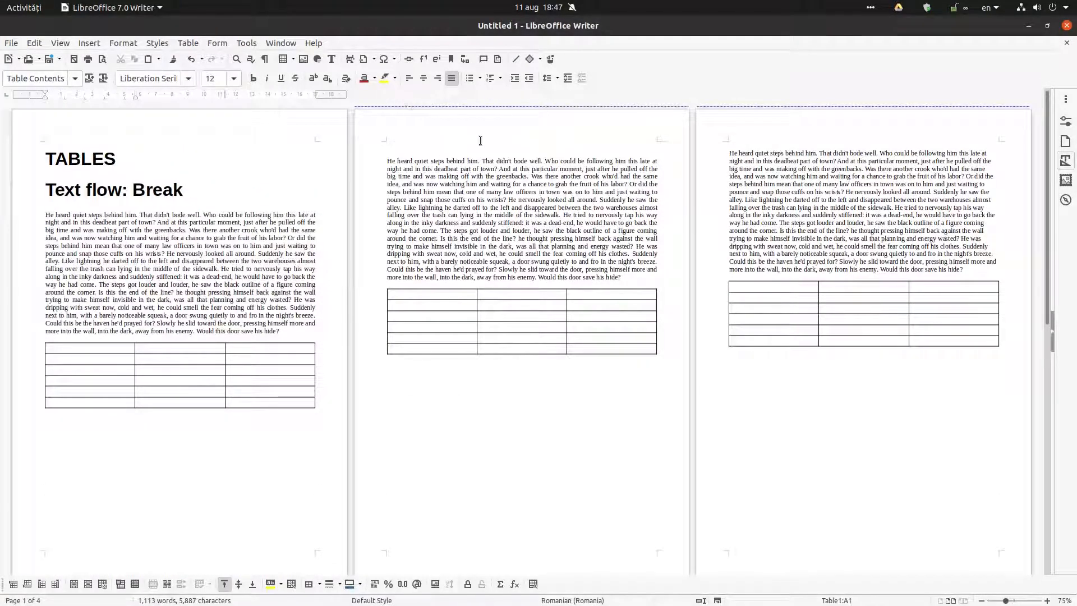
scroll(down, 3)
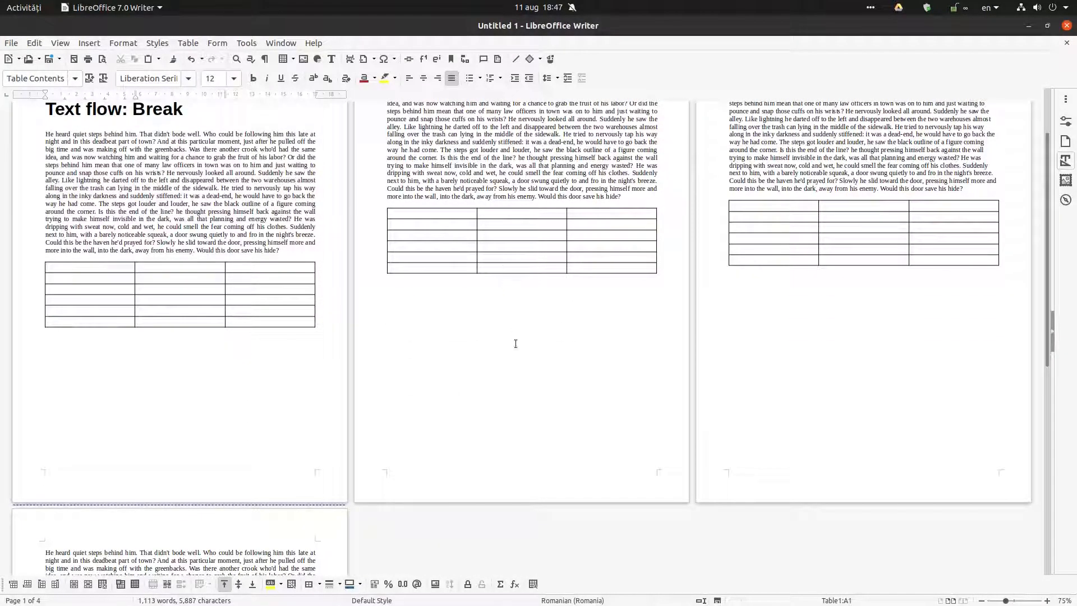
scroll(up, 3)
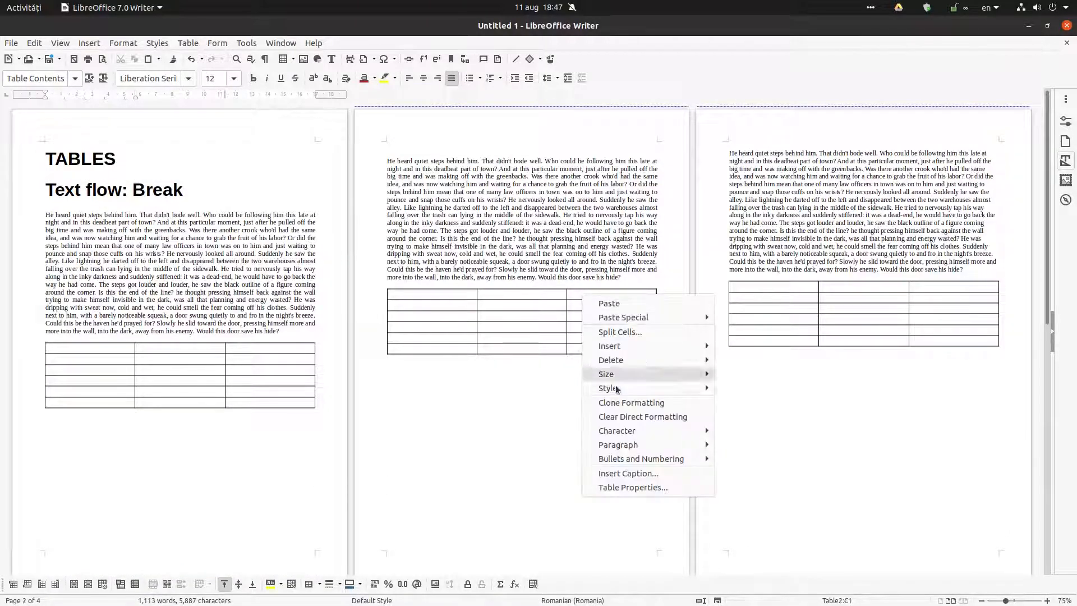
Turn off the breaks on the second and third tables so the document shrinks to two pages
click(631, 486)
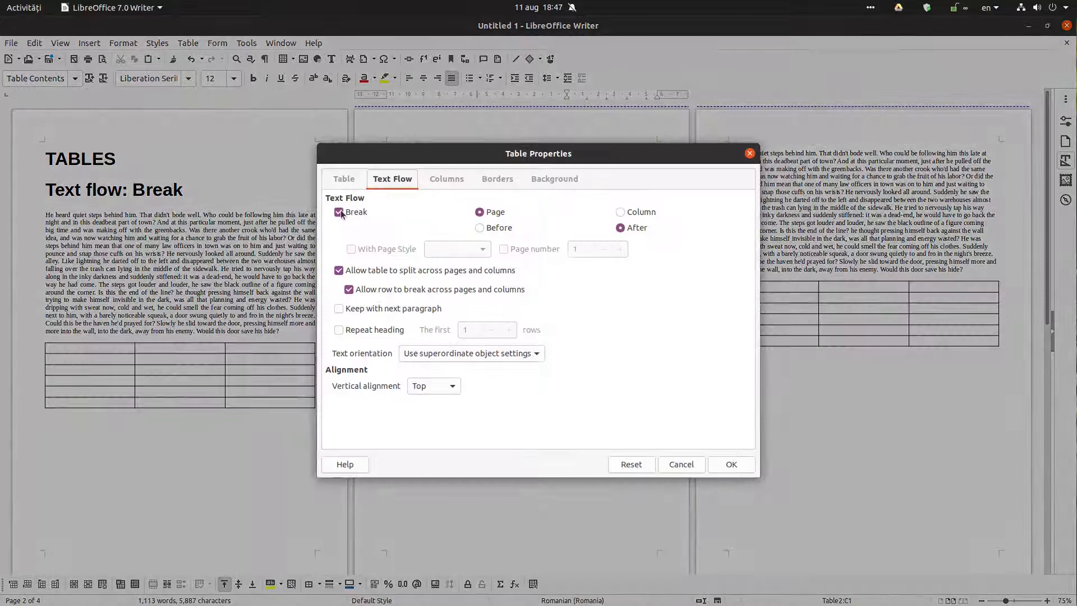
click(730, 464)
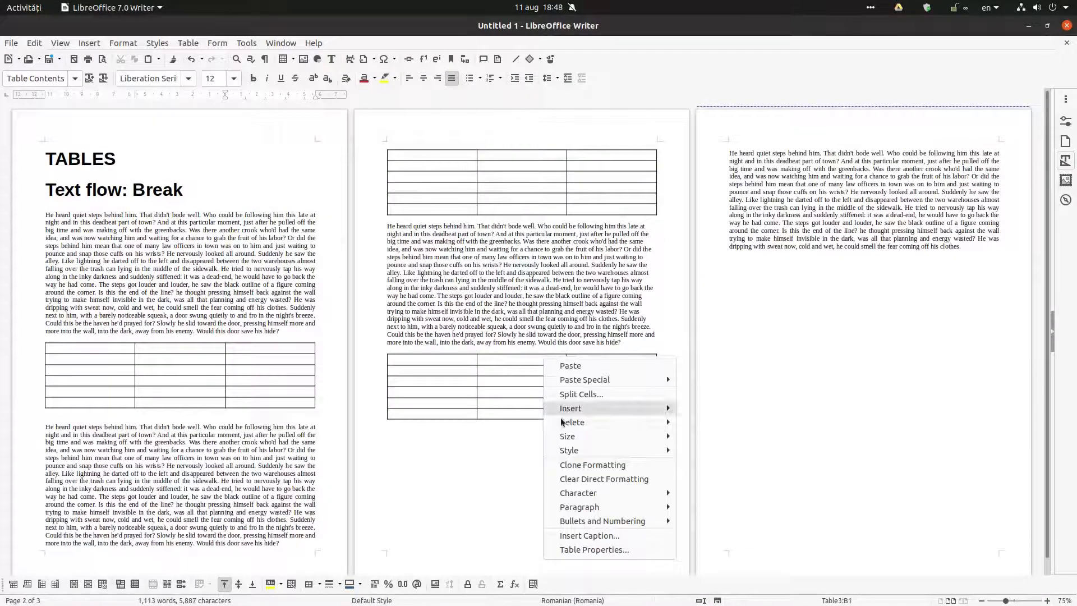
click(592, 549)
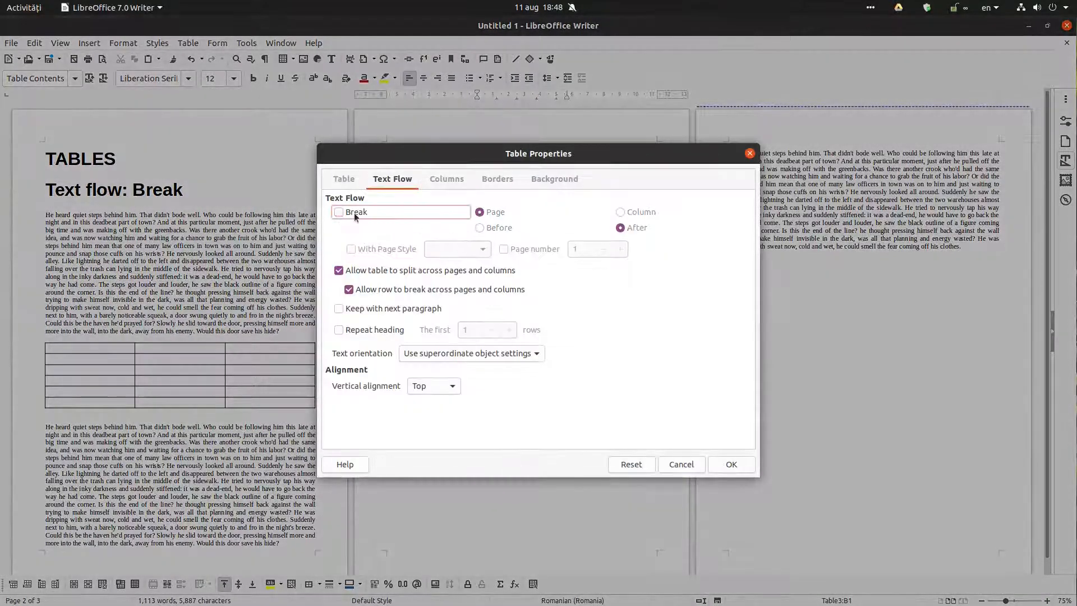
click(730, 463)
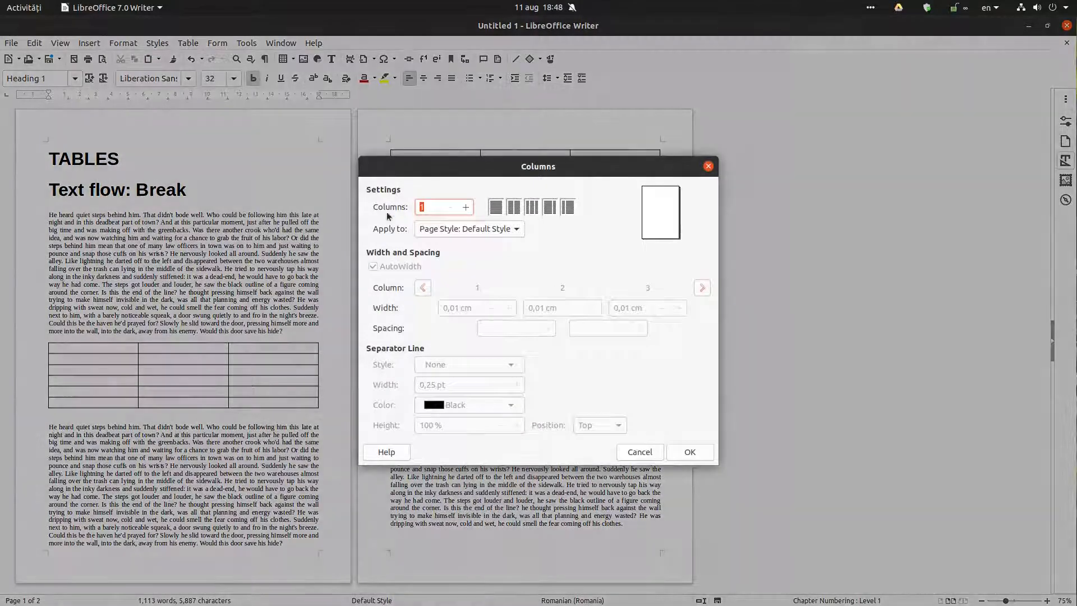
Set the page style to two equal-width columns via Format > Columns
click(512, 207)
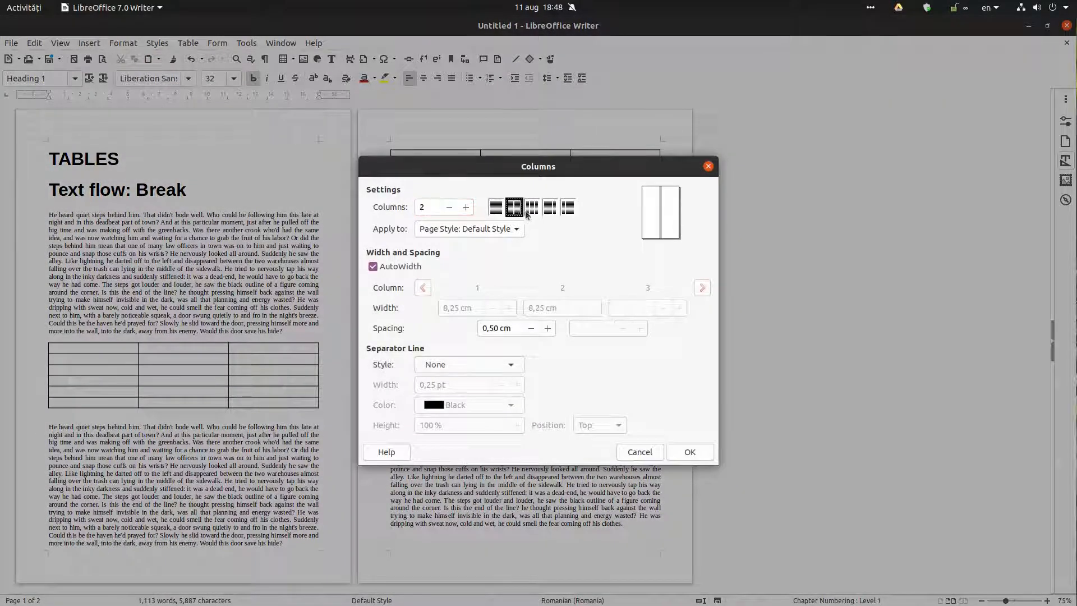
click(549, 206)
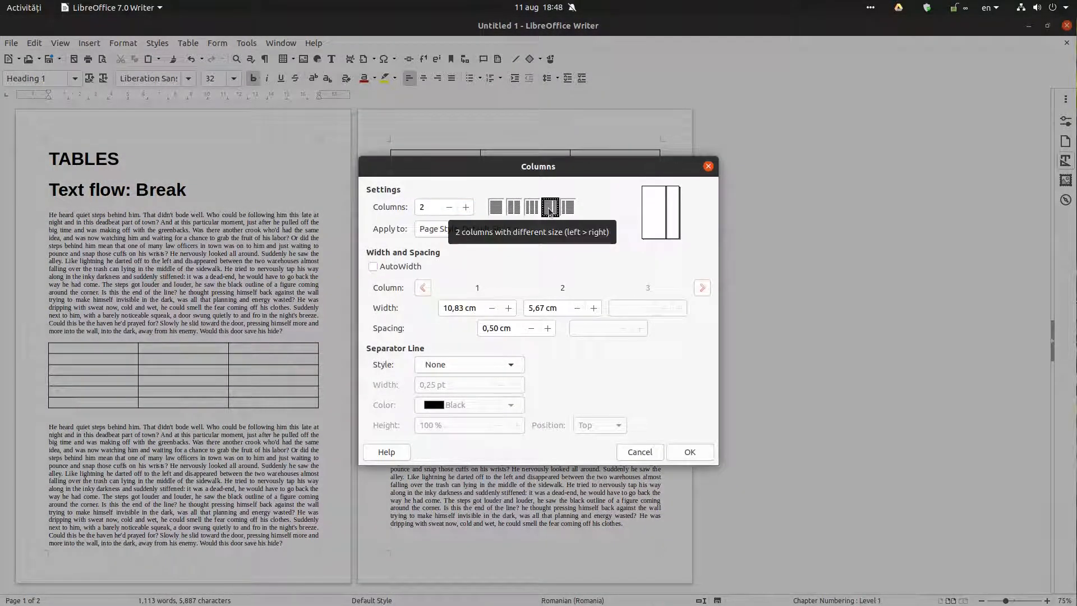
click(514, 206)
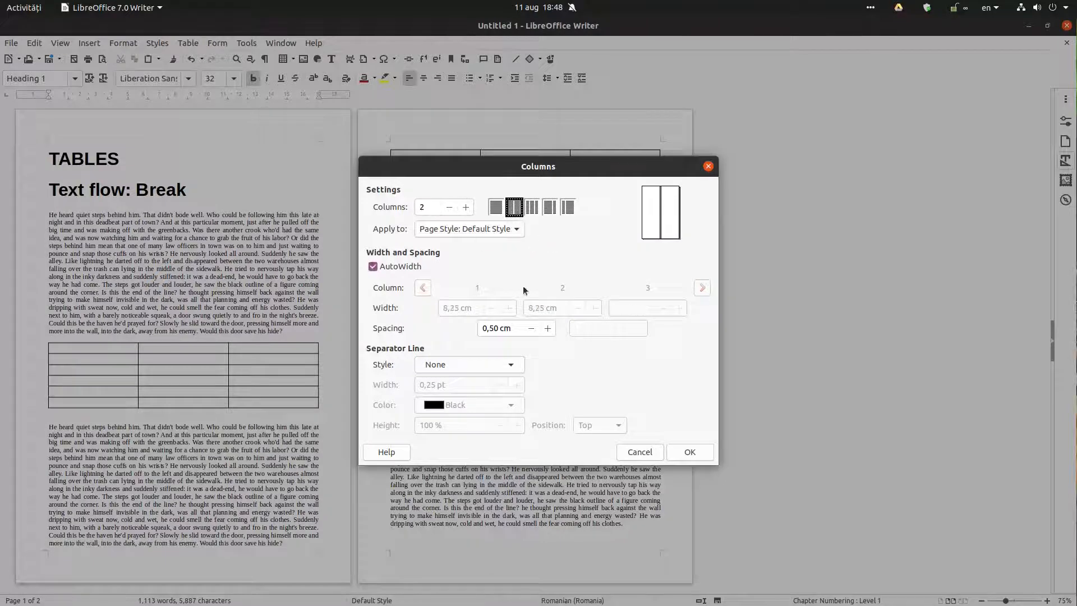
click(689, 451)
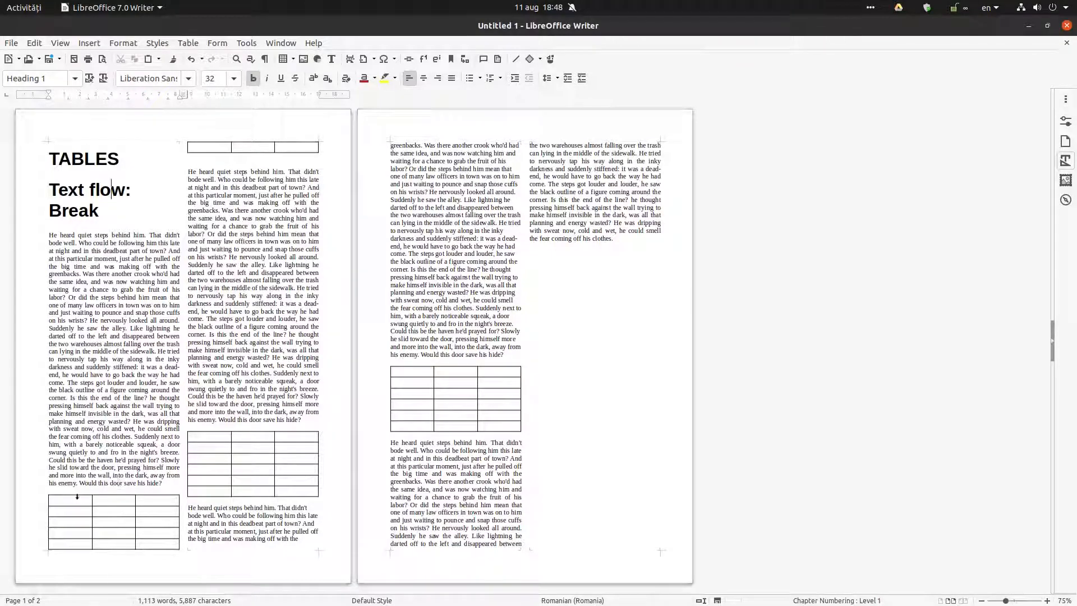
click(66, 500)
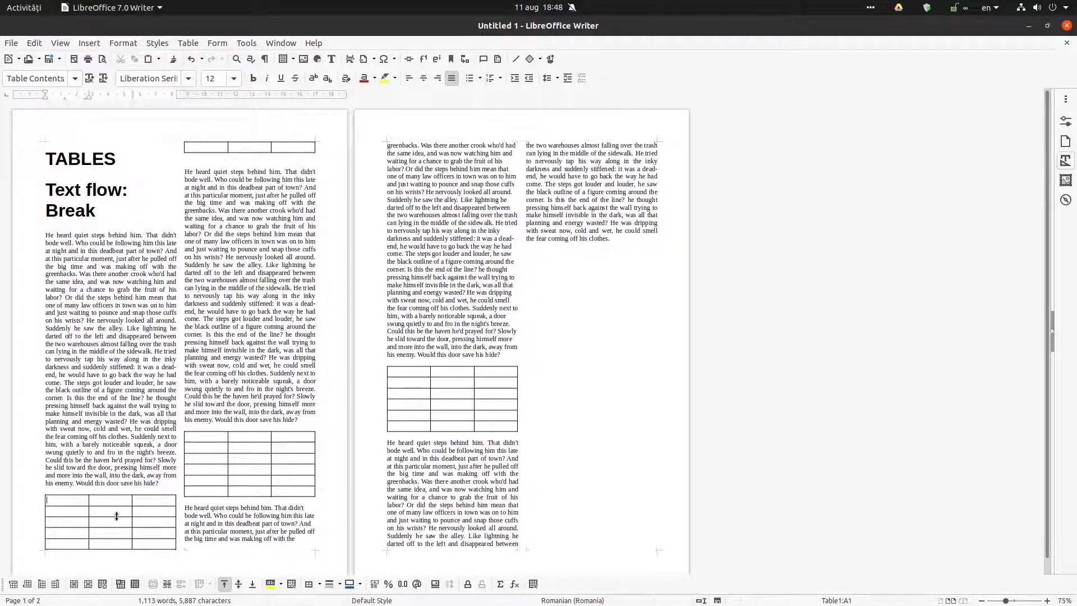
Give the first and second tables a Column break Before so each starts at the top of a column
click(187, 42)
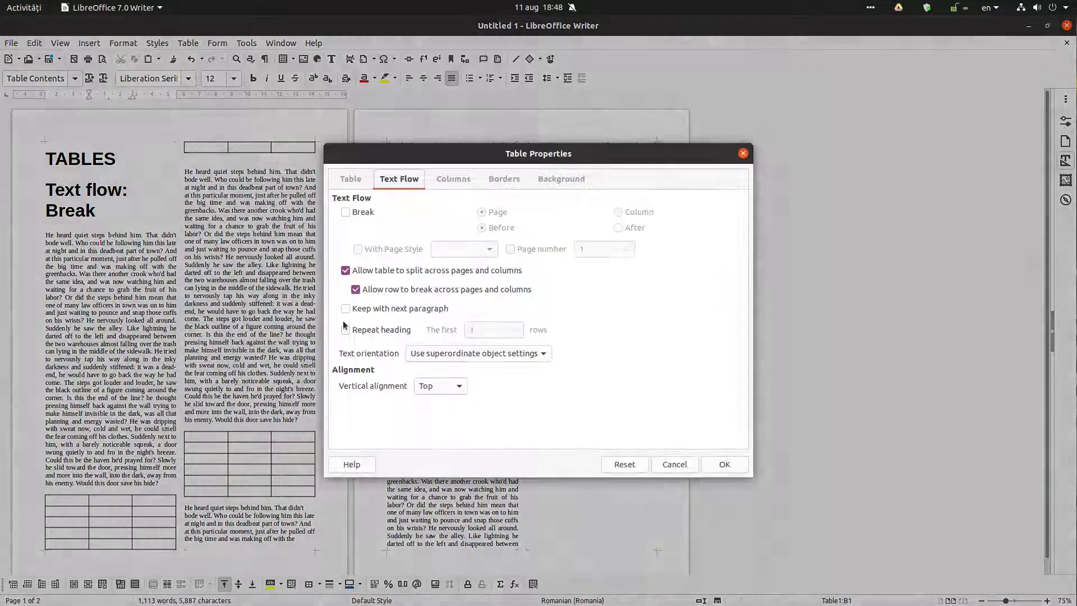
click(345, 212)
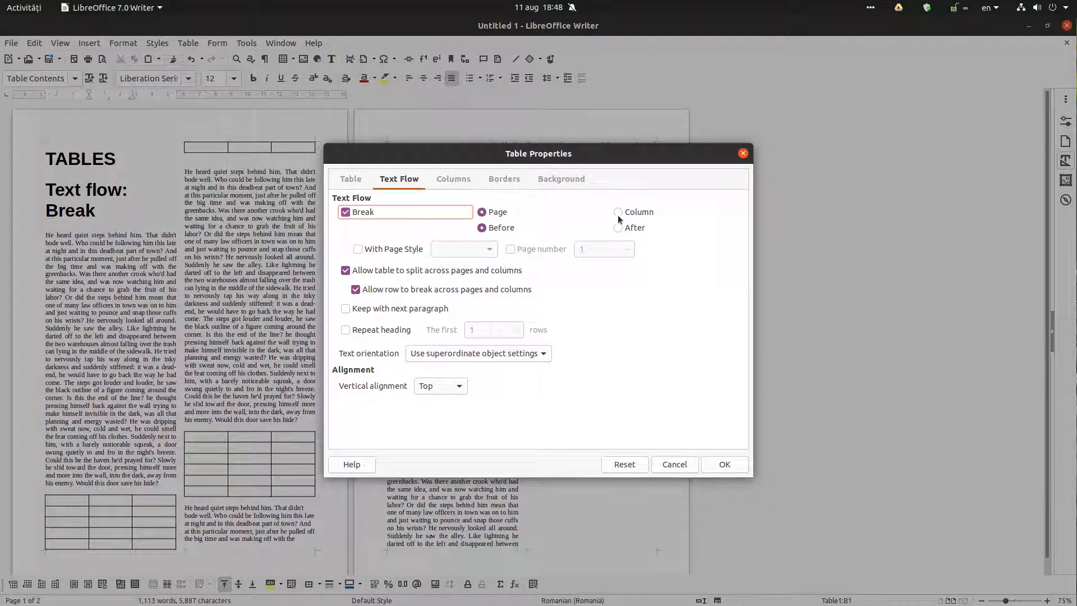
click(617, 212)
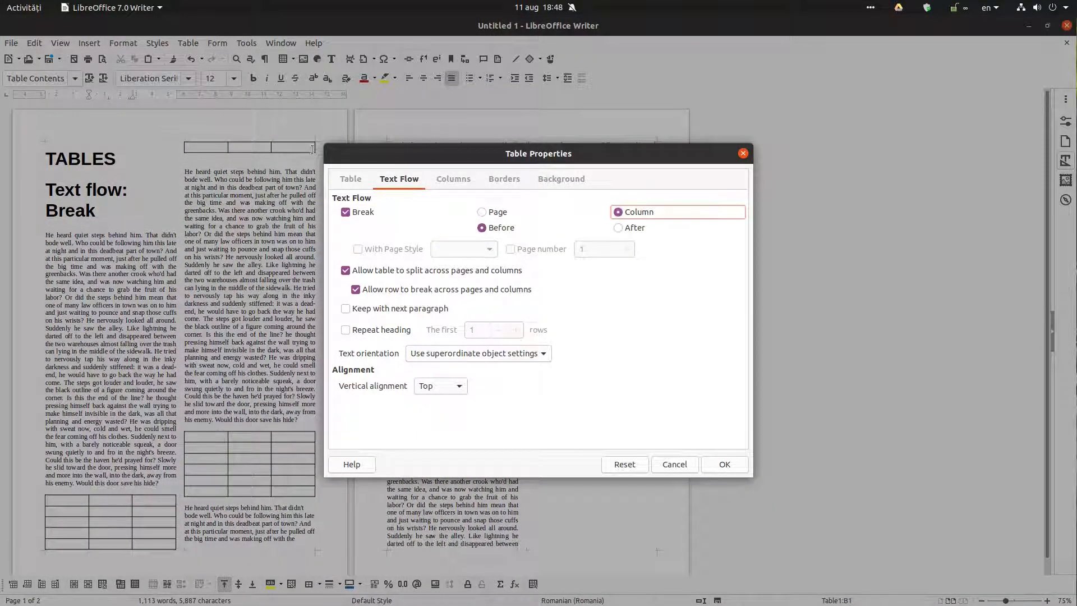
click(482, 228)
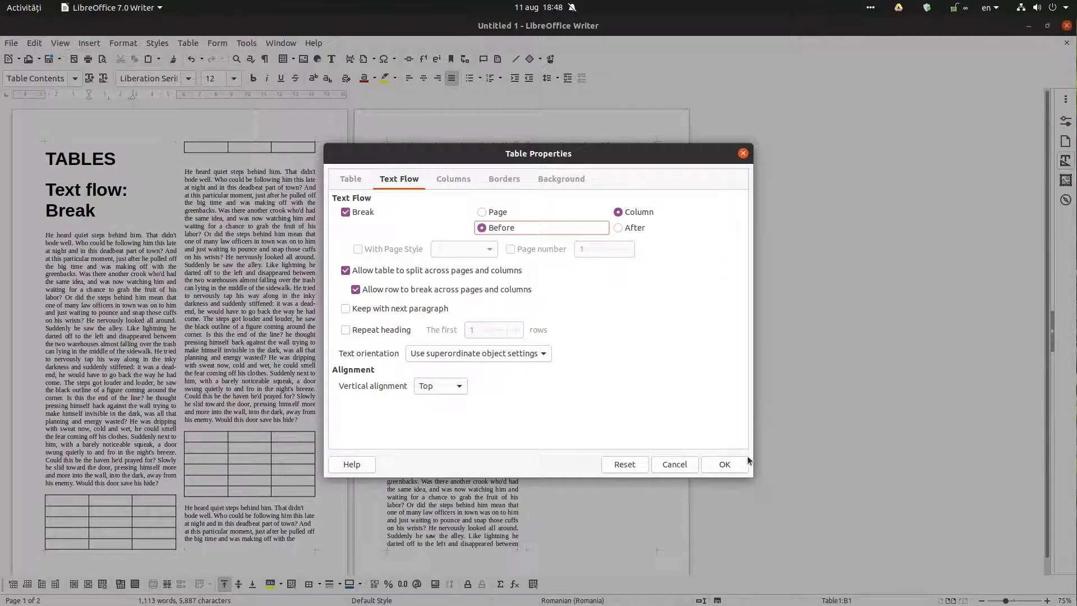
click(723, 463)
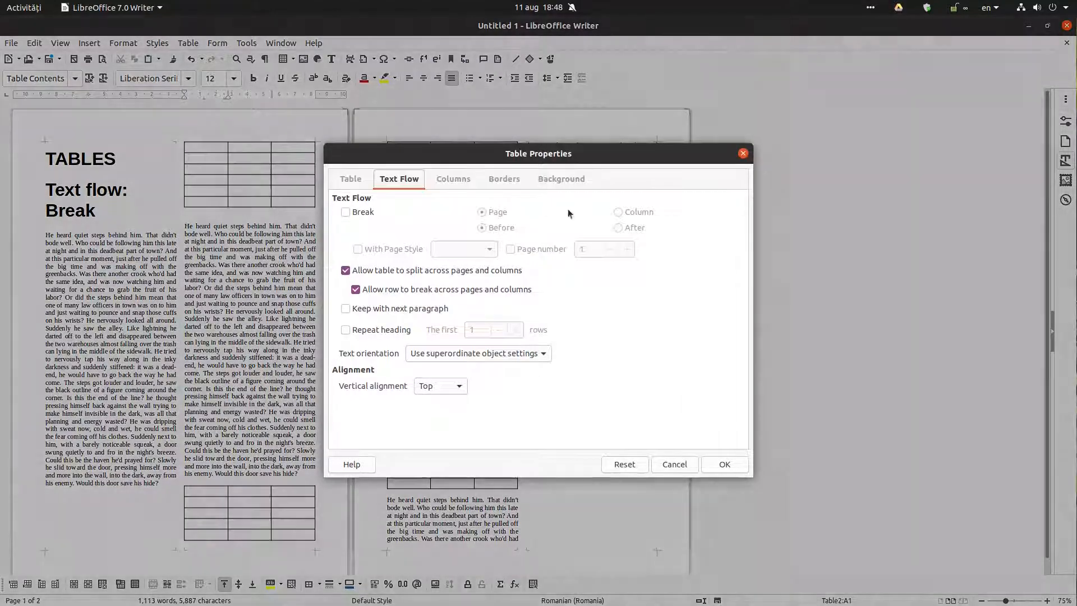
click(345, 212)
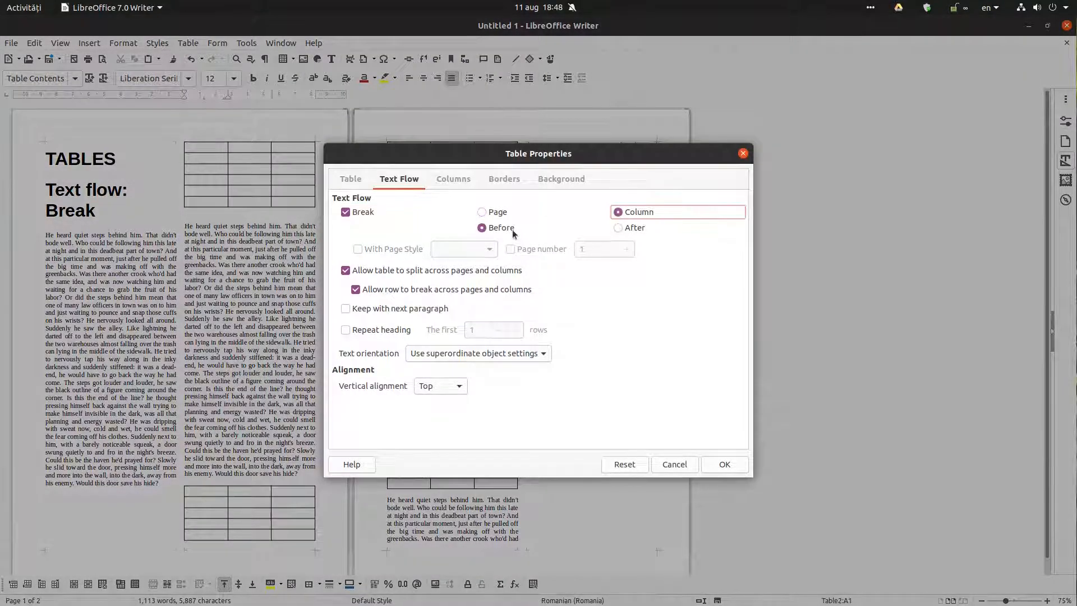
click(723, 463)
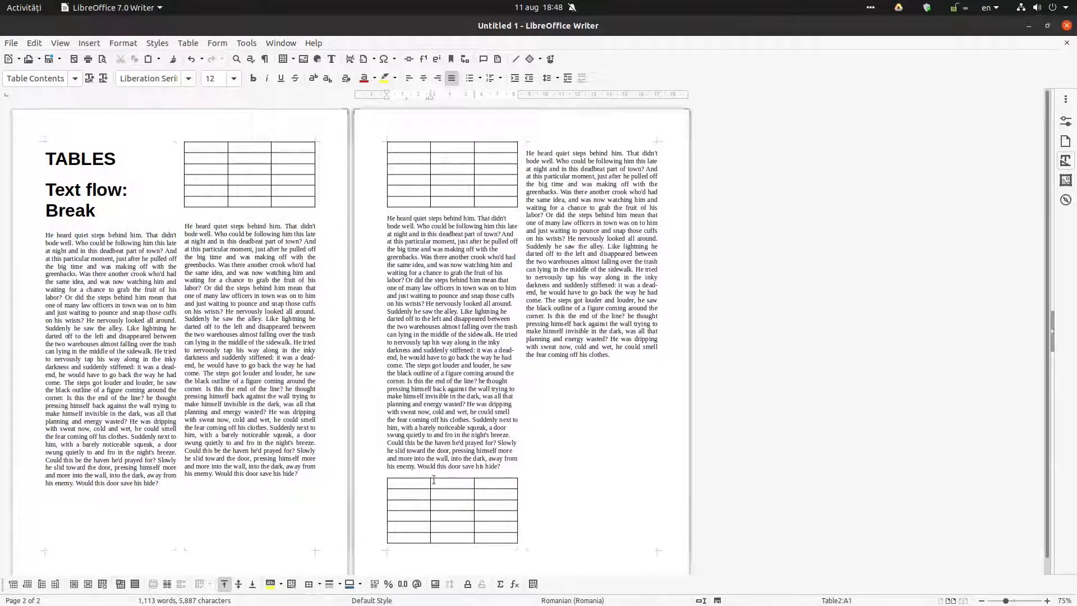
Give the third table a Column break After so the following text moves to the next column
right_click(433, 481)
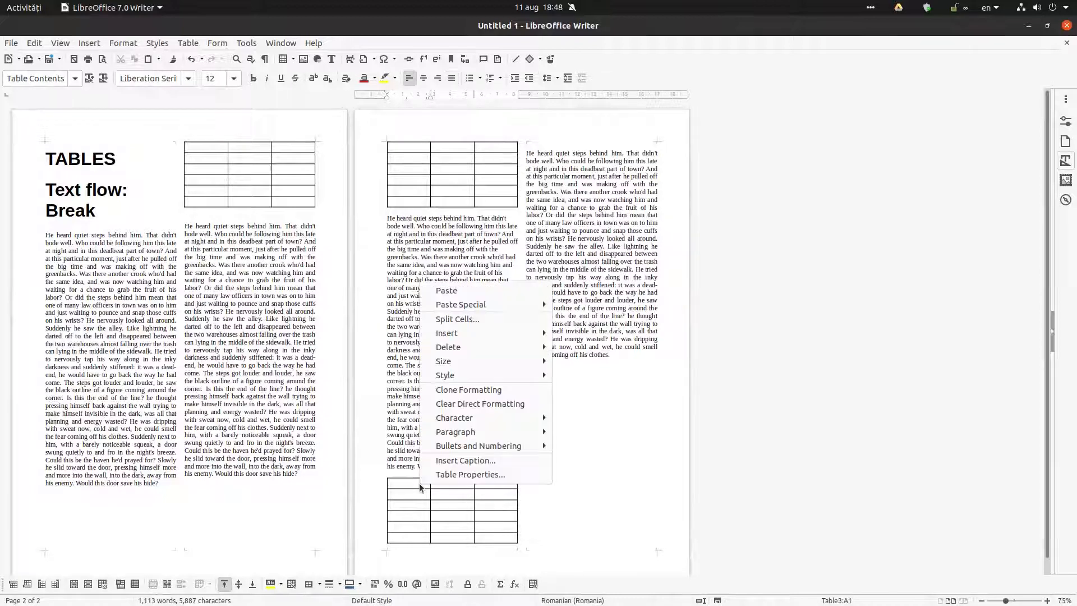
click(470, 474)
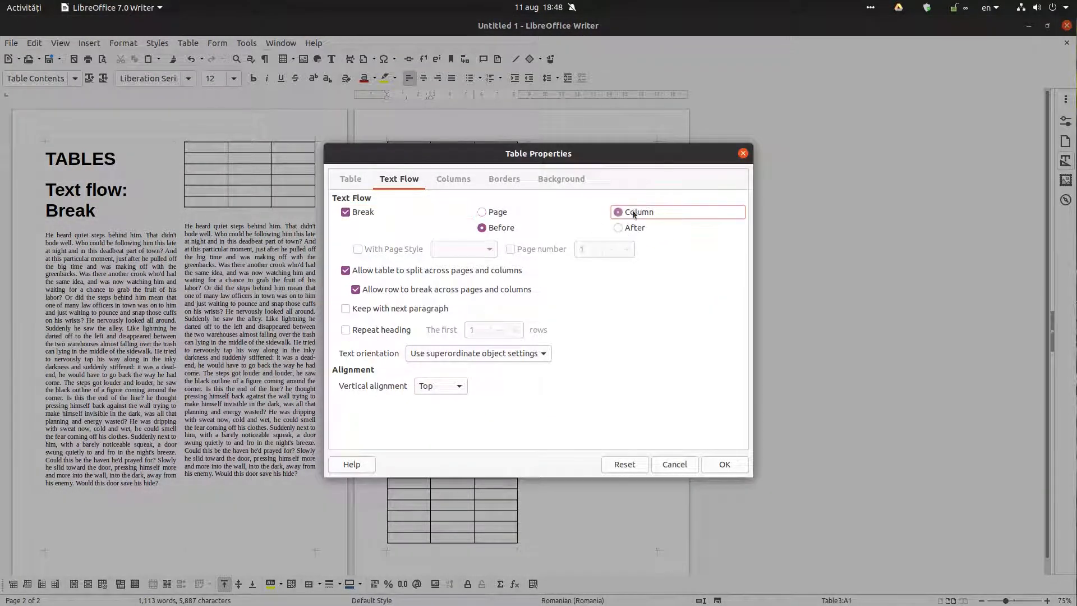
click(616, 227)
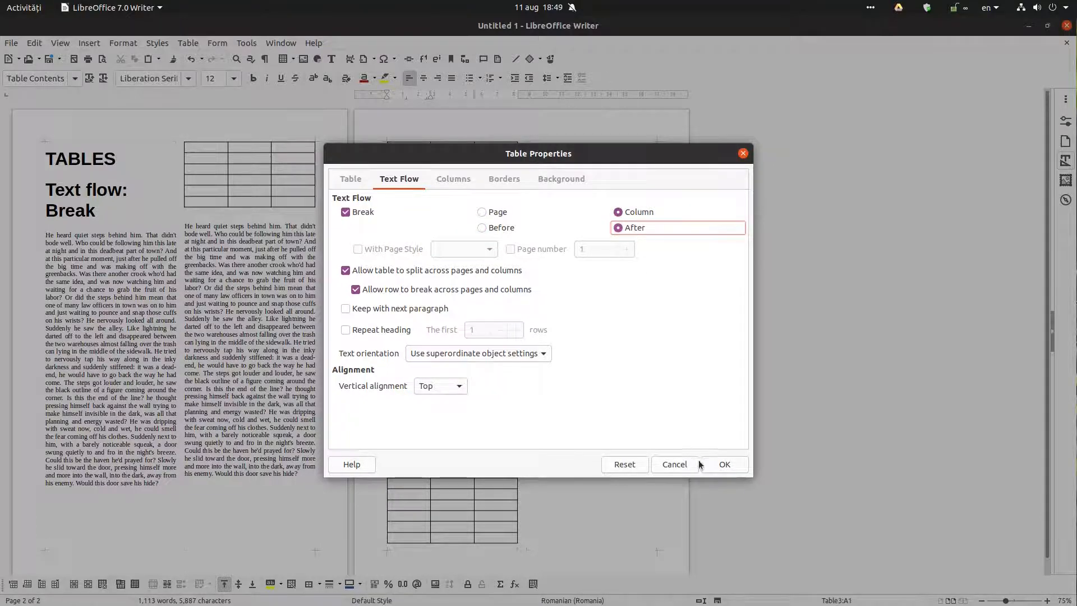
click(724, 463)
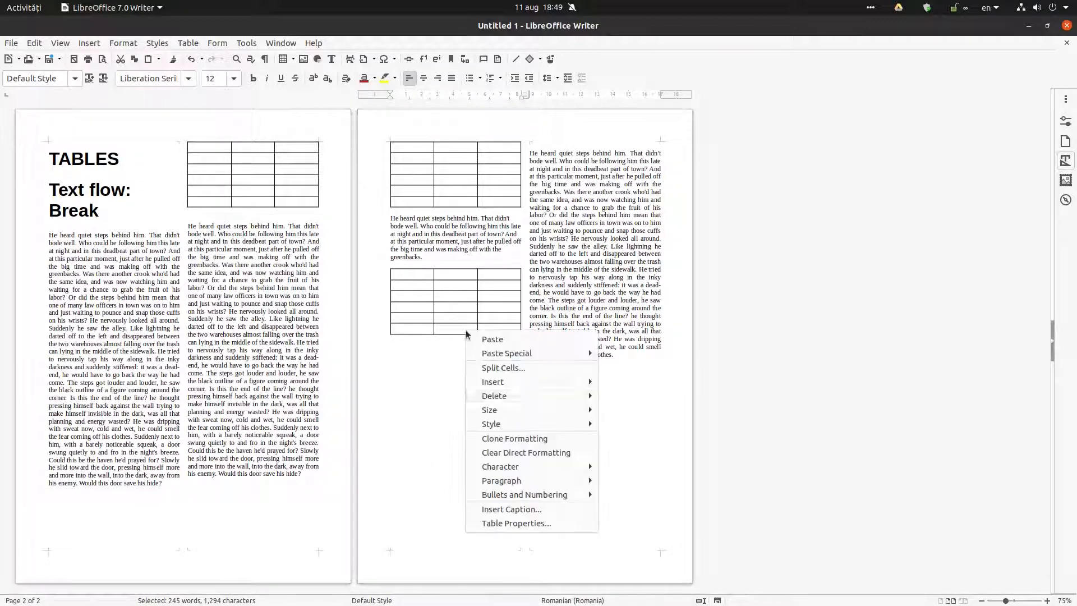
Change the third table's column break to Before so it heads the second column of page 2
click(516, 524)
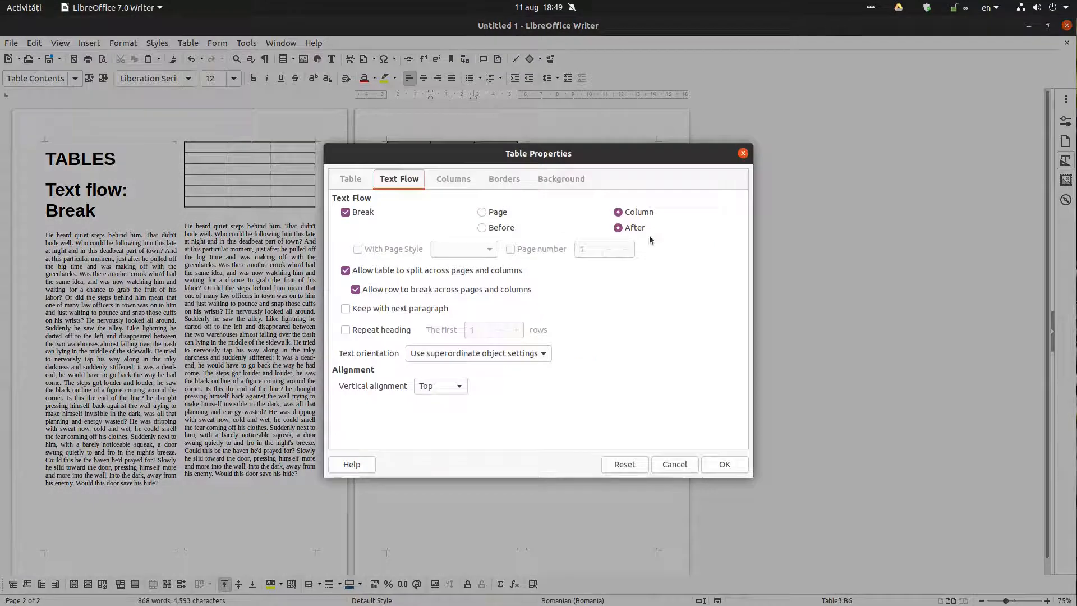
click(481, 227)
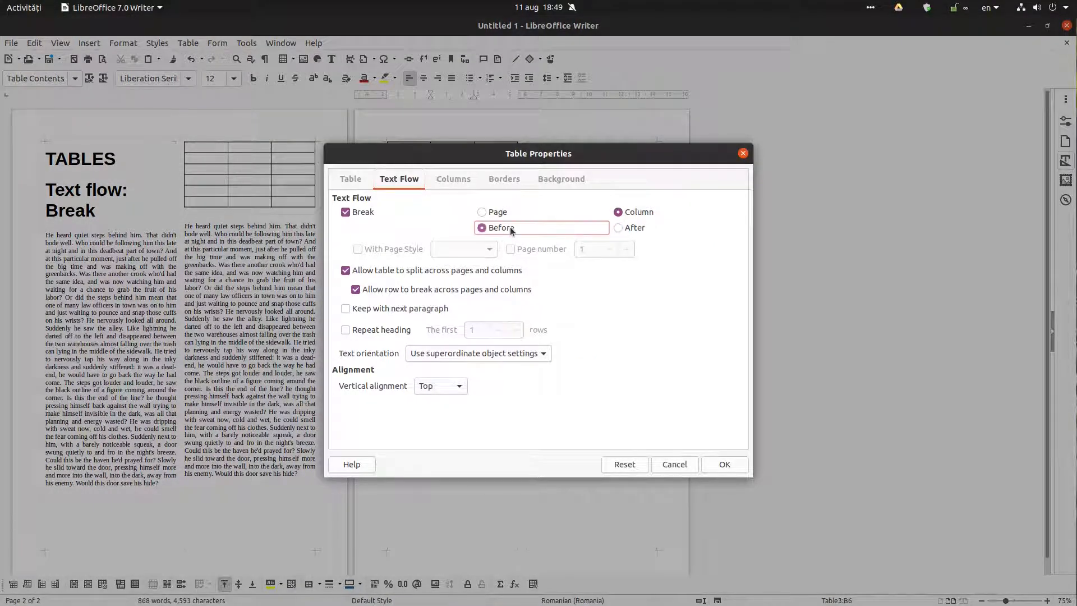
click(724, 463)
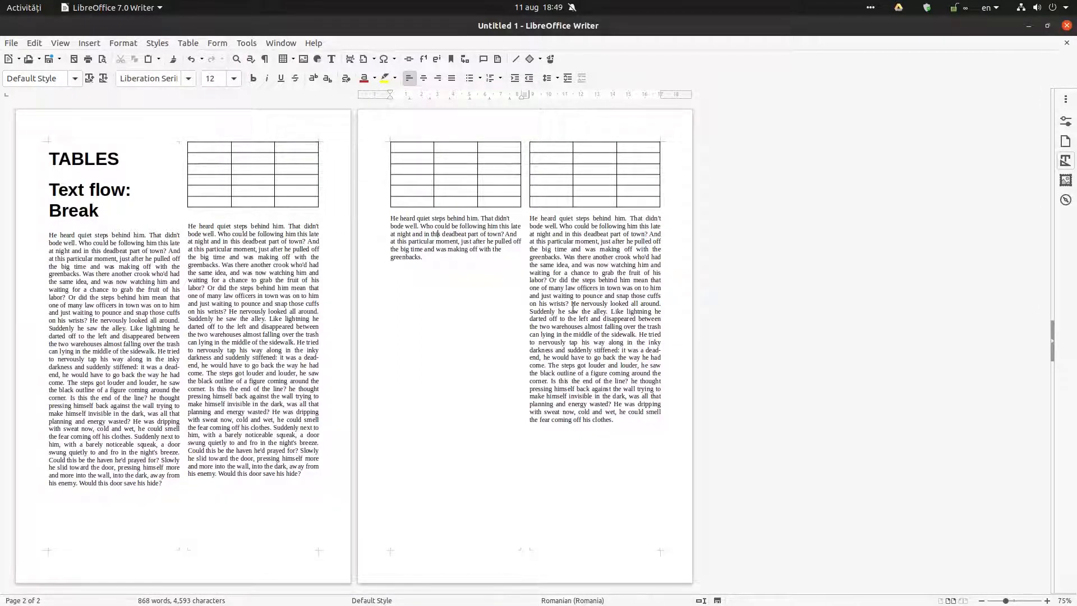
click(452, 78)
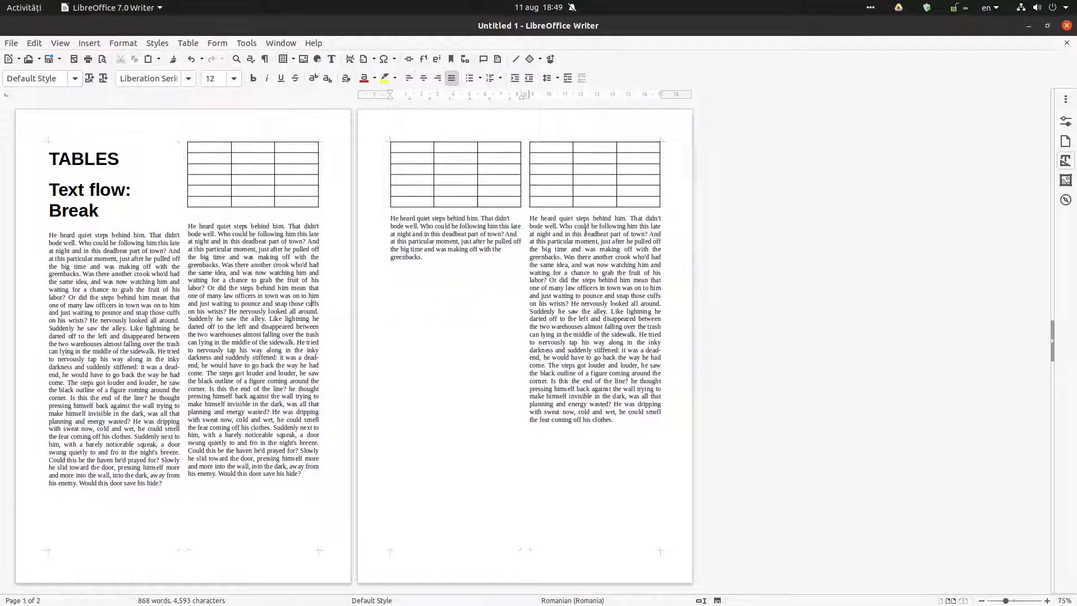